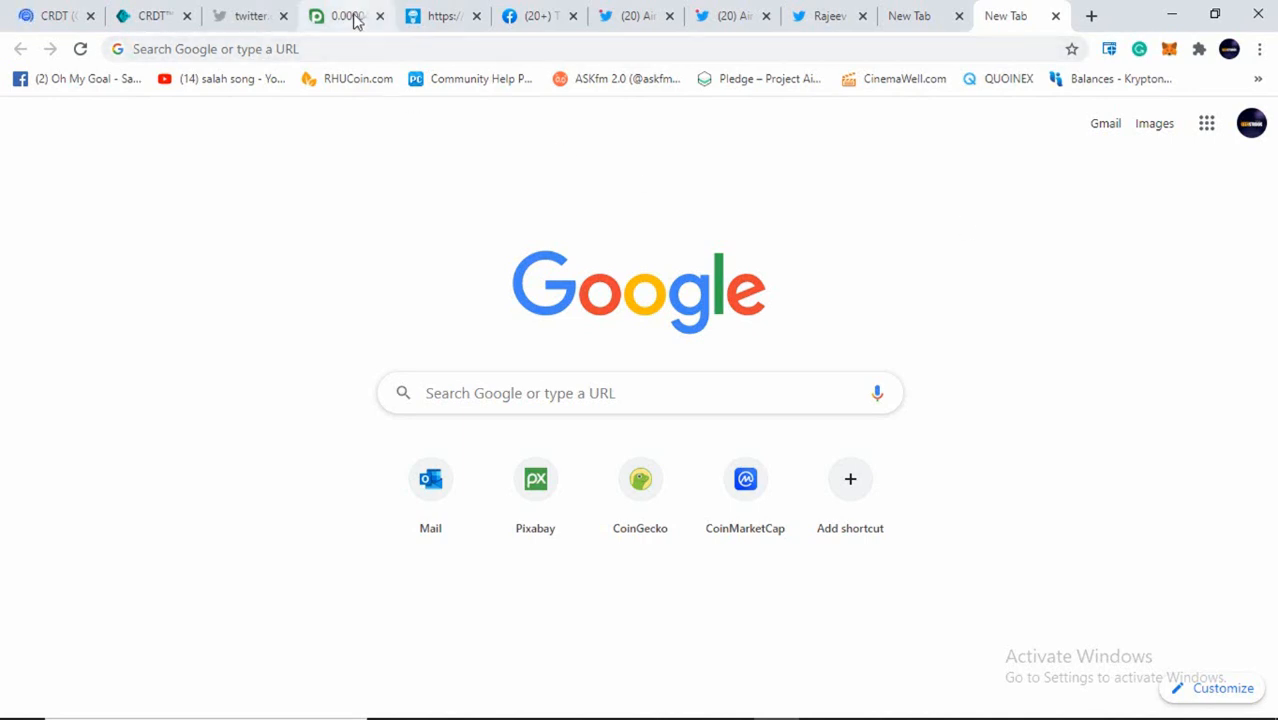
Switch to the P2PB2B CRDT/BTC trading page with its price chart and market list
left_click(344, 16)
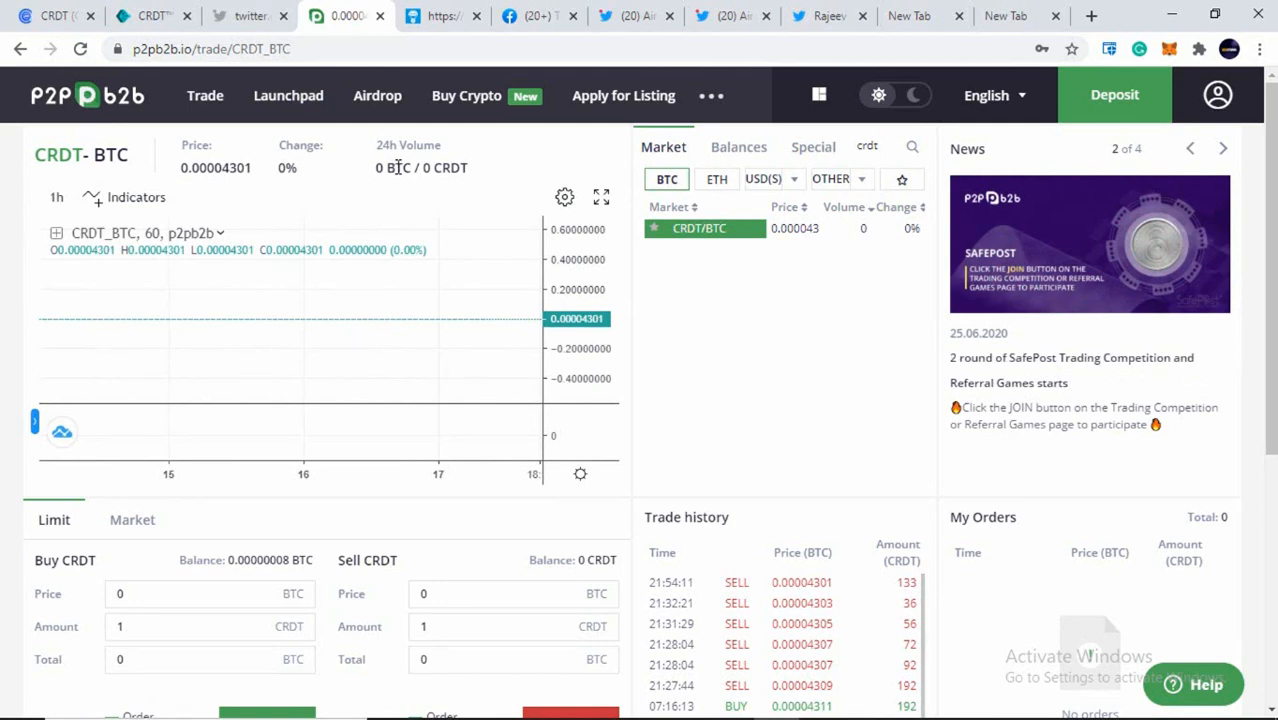
scroll("down", 3)
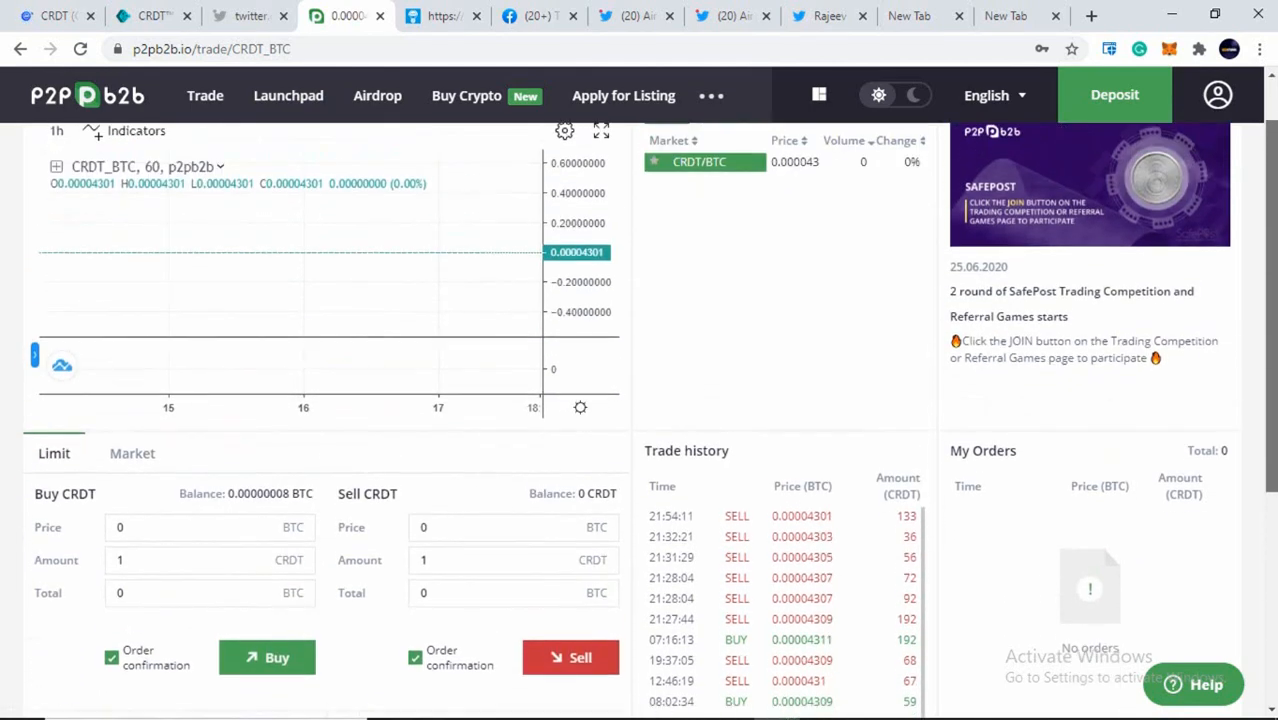
scroll("down", 3)
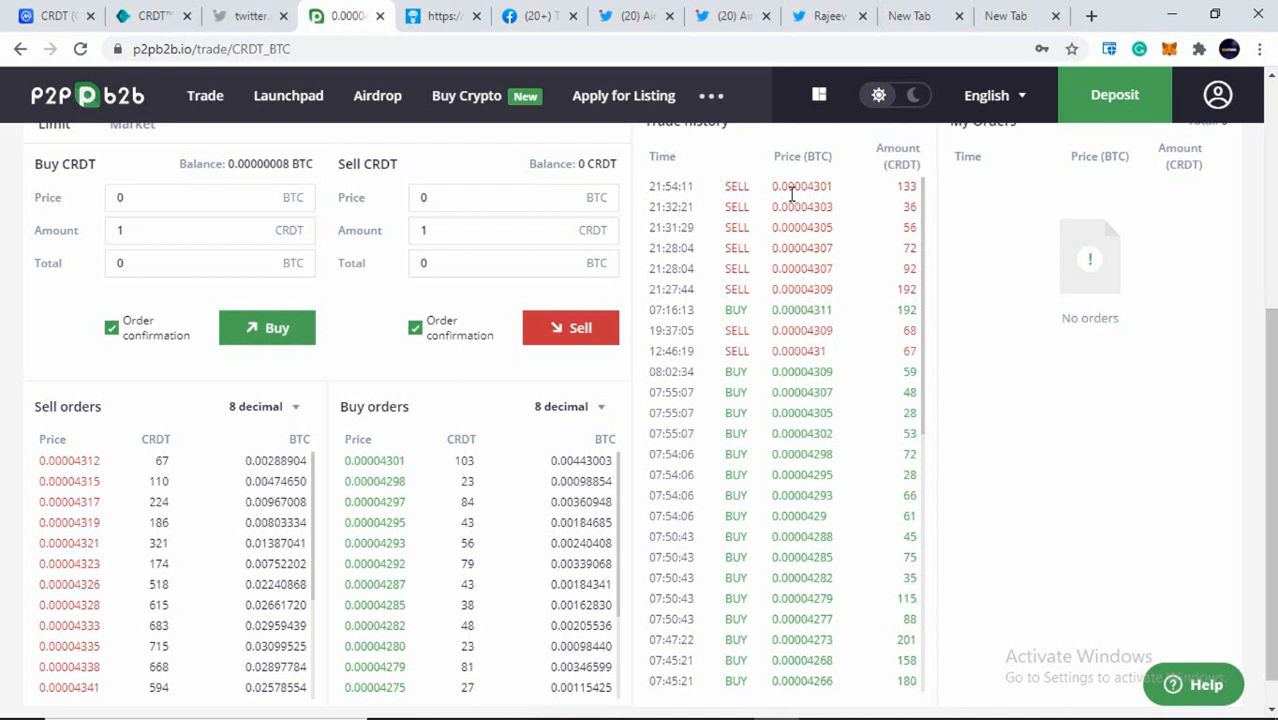
mouse_move(168, 442)
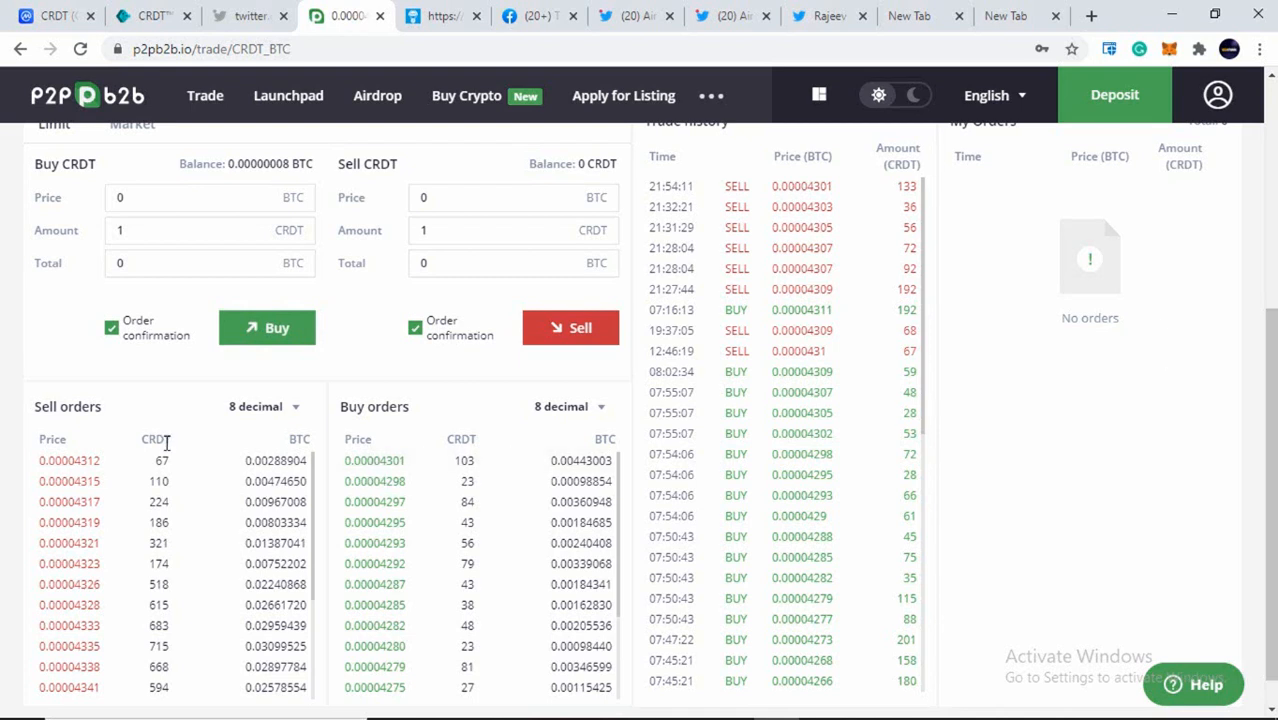
mouse_move(176, 676)
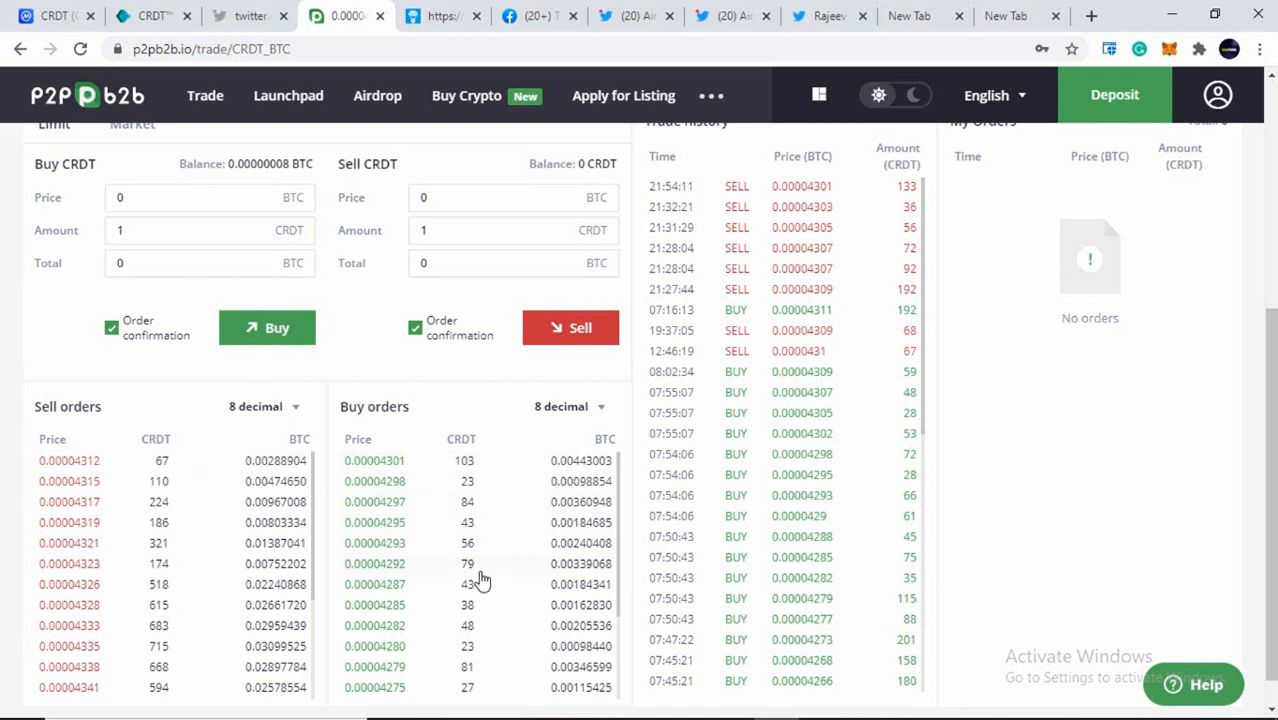
mouse_move(676, 536)
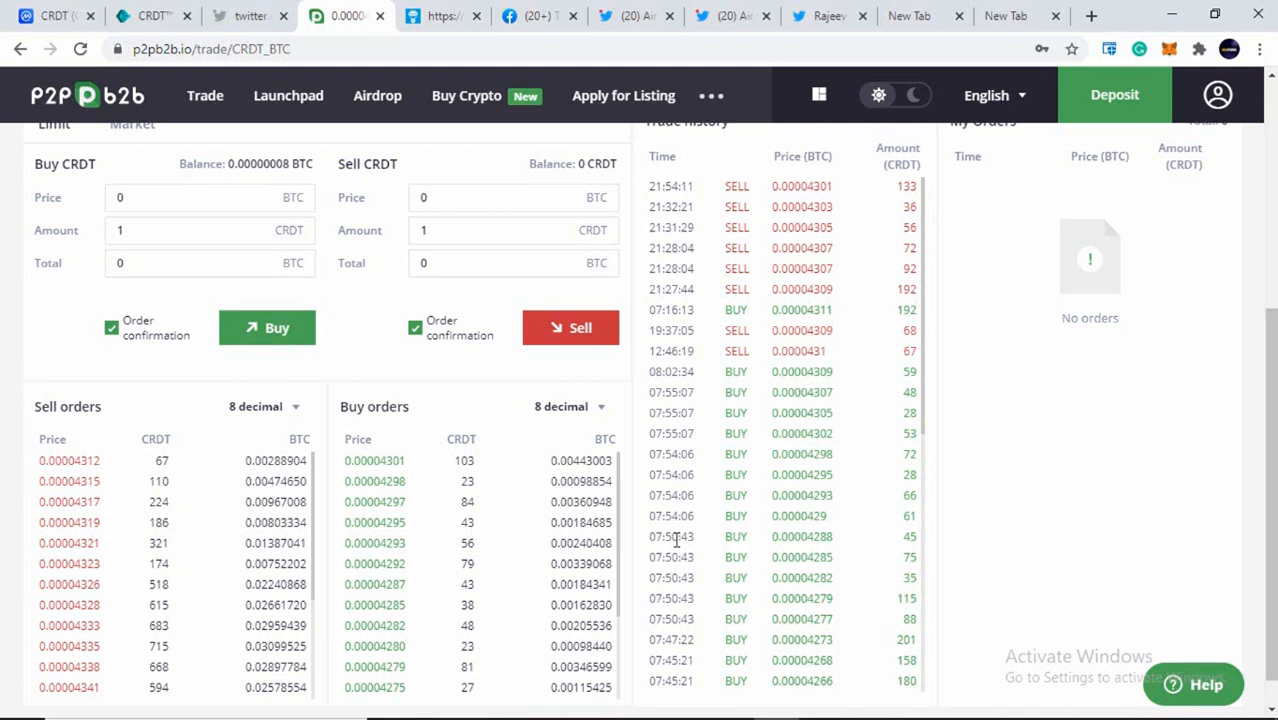
mouse_move(220, 368)
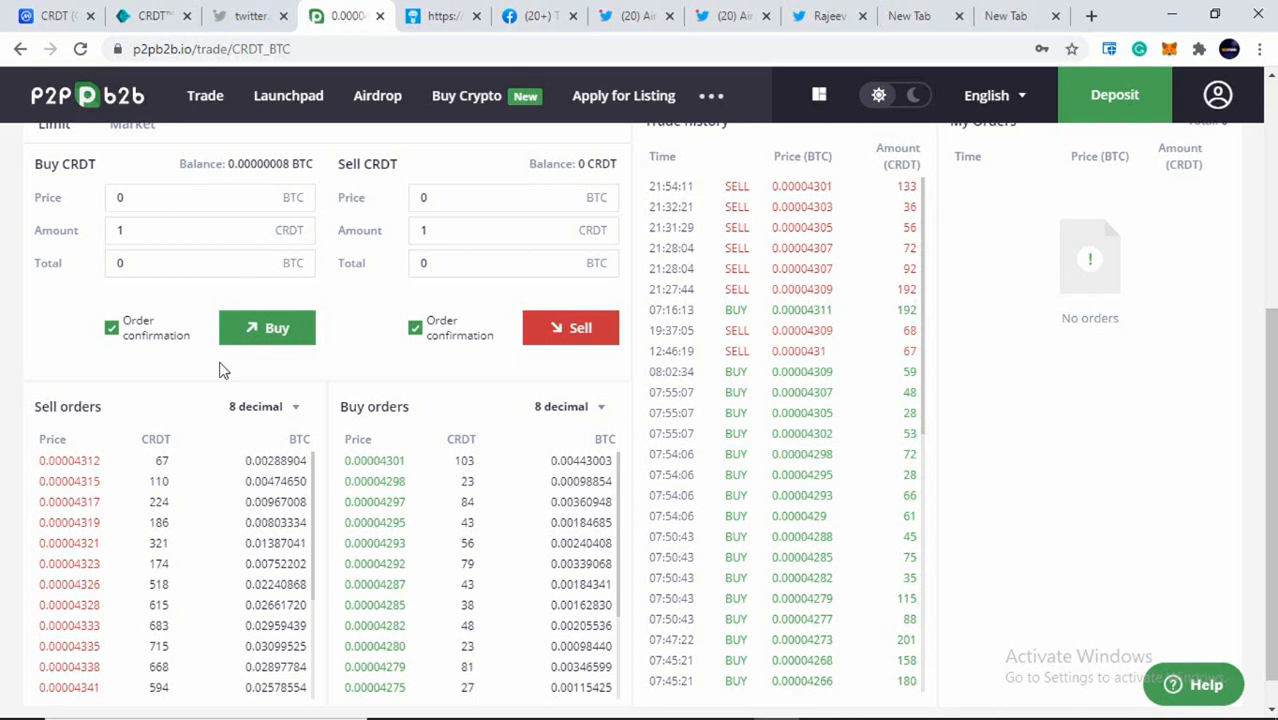
mouse_move(408, 84)
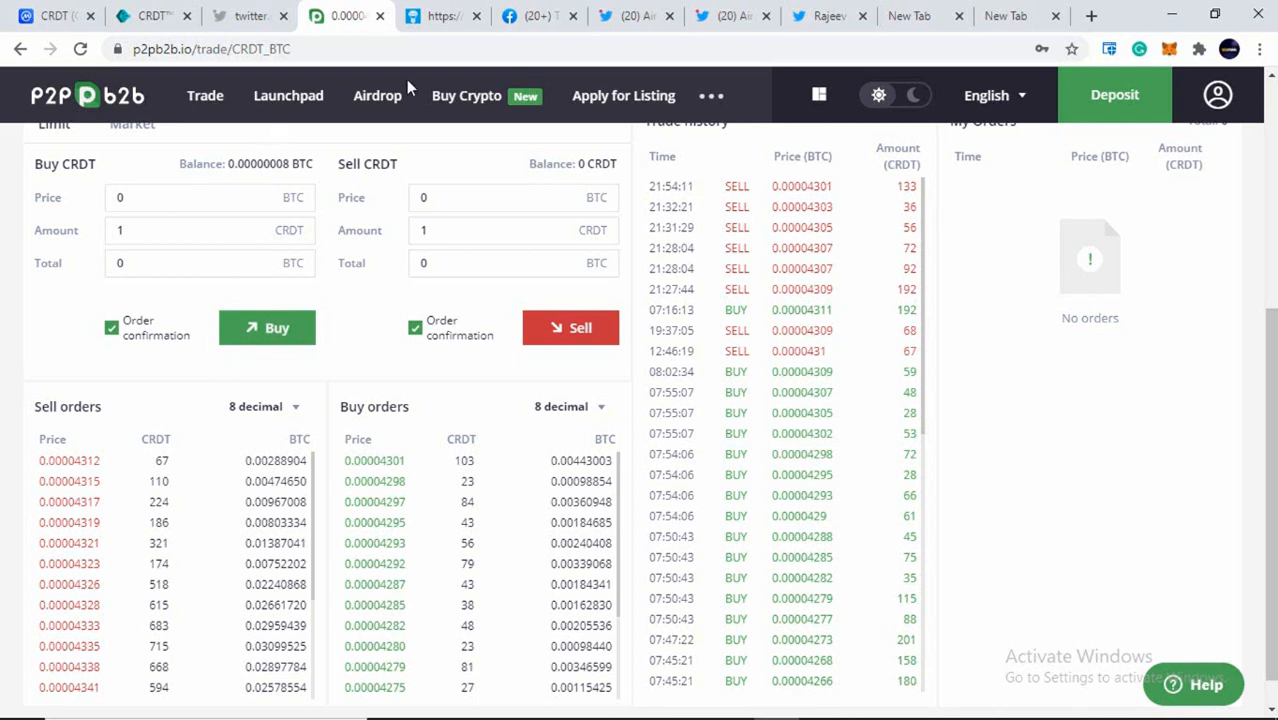
Switch to the AirdropRating CRDT airdrop page and scroll to its 9.0/10 rating and joining instructions
left_click(472, 16)
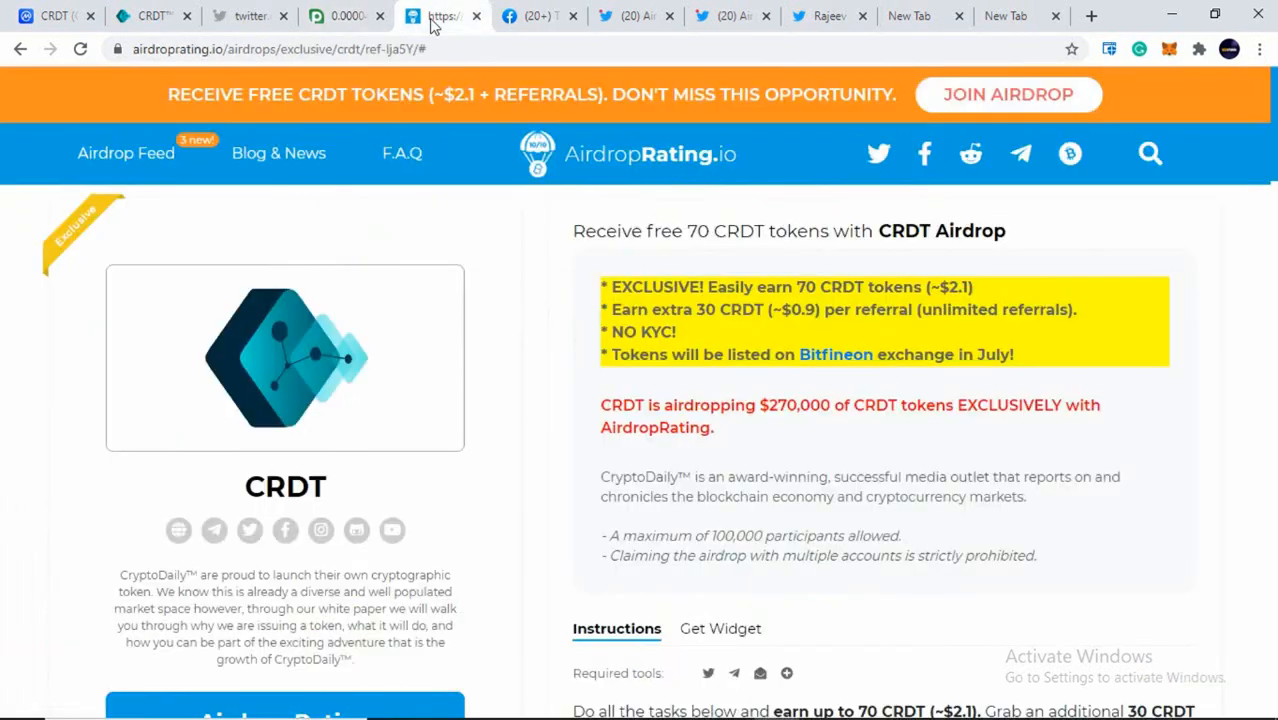
mouse_move(1232, 288)
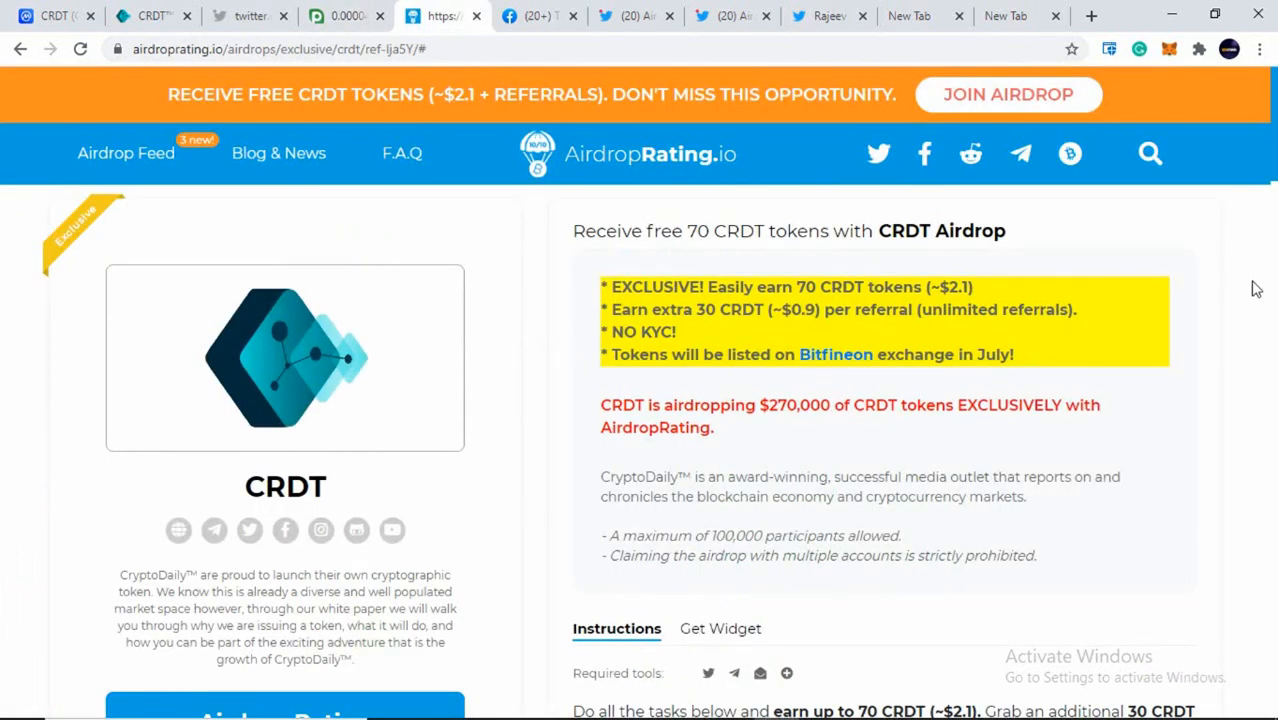
scroll("down", 3)
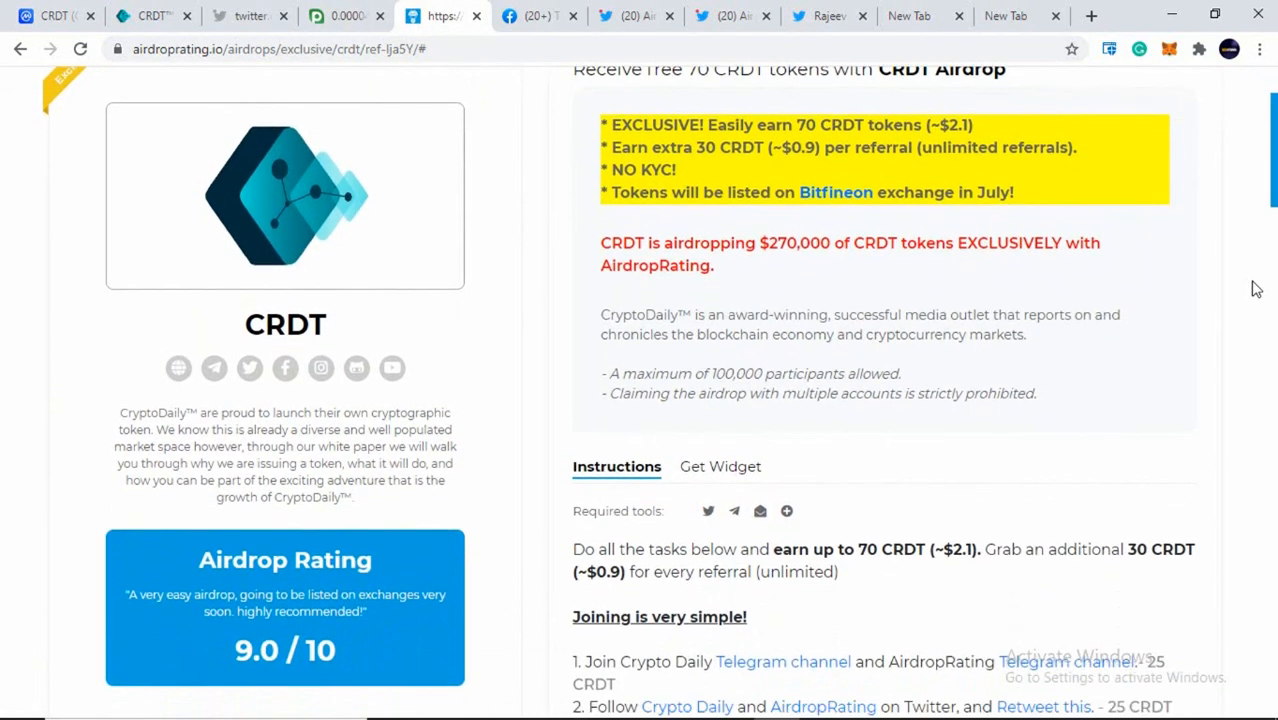
scroll("down", 3)
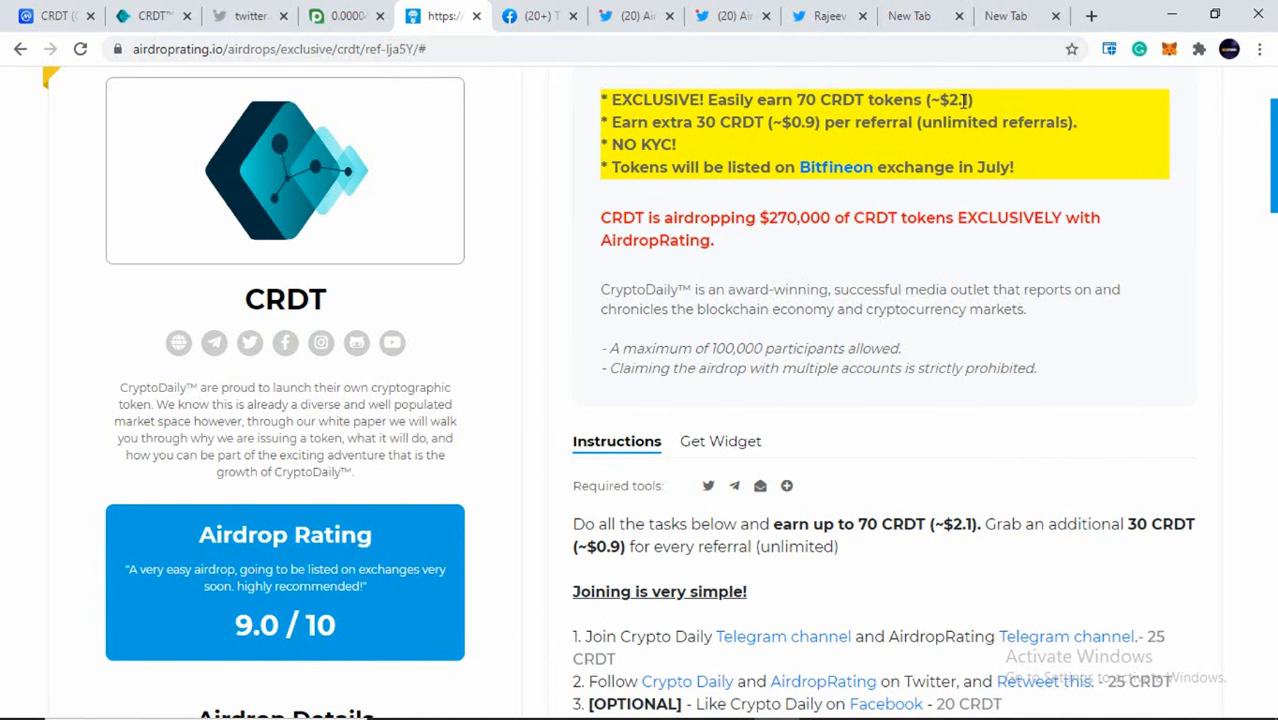
mouse_move(952, 100)
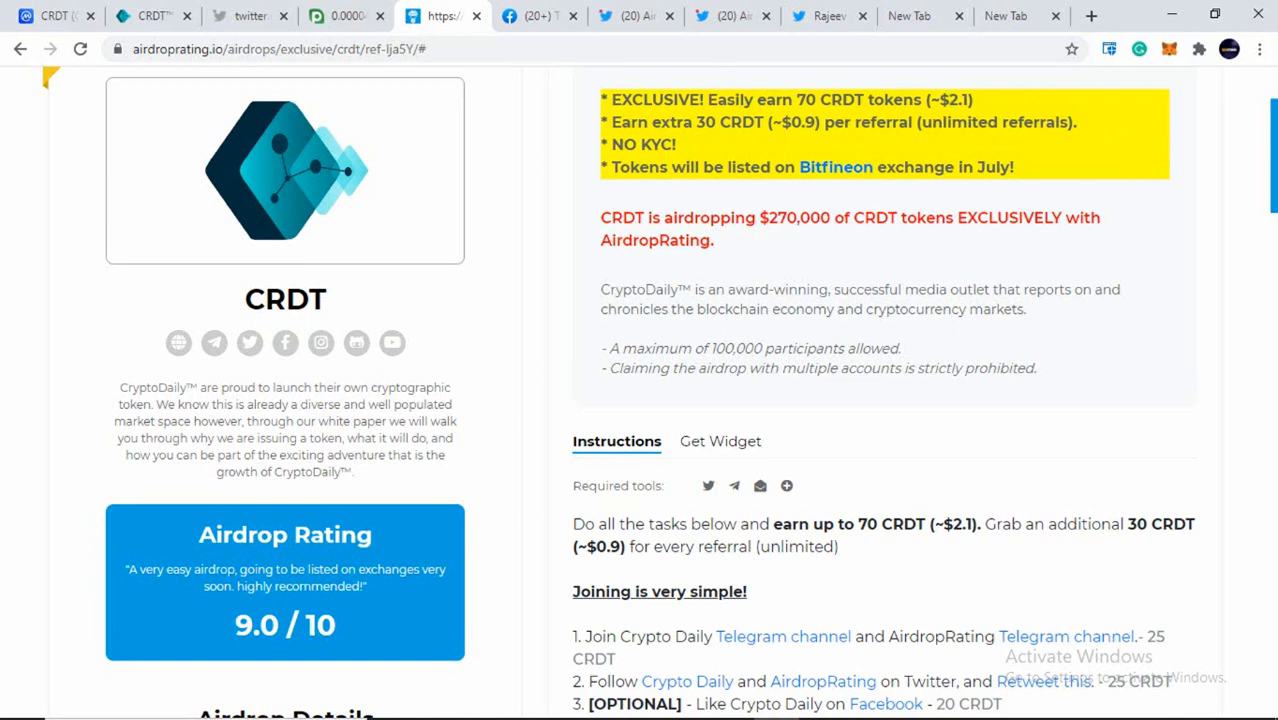
scroll("down", 3)
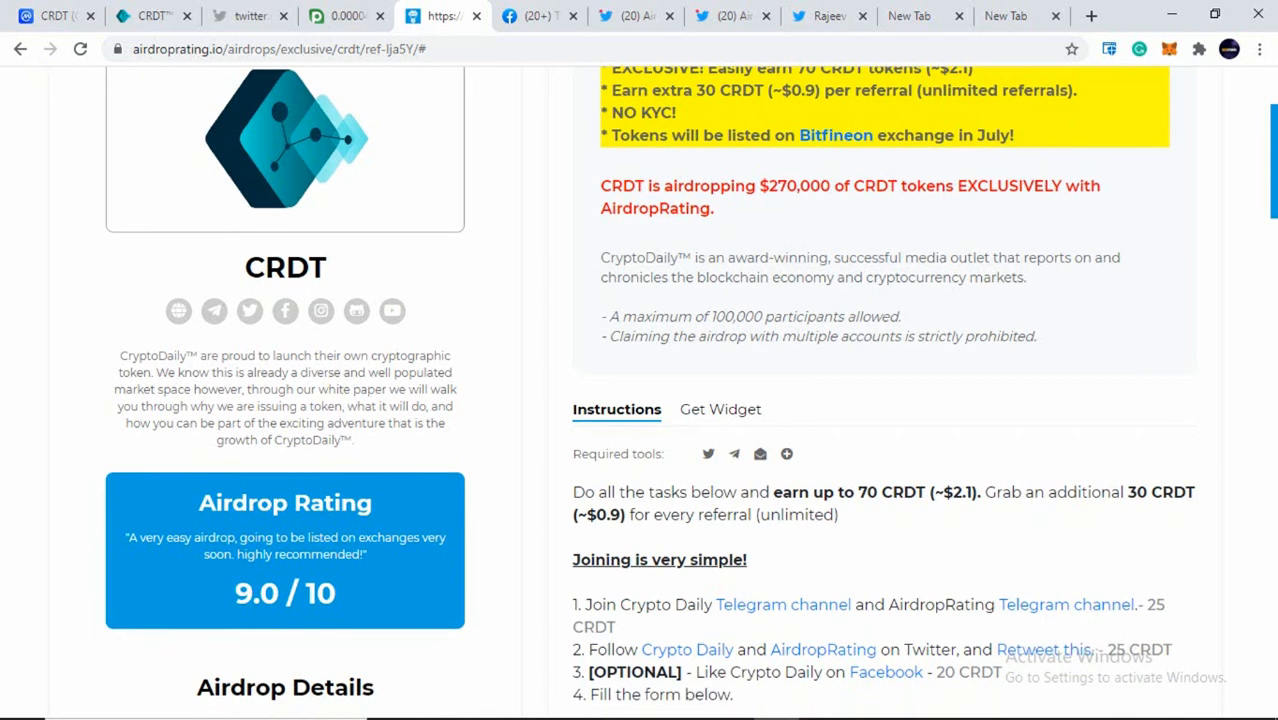
scroll("down", 3)
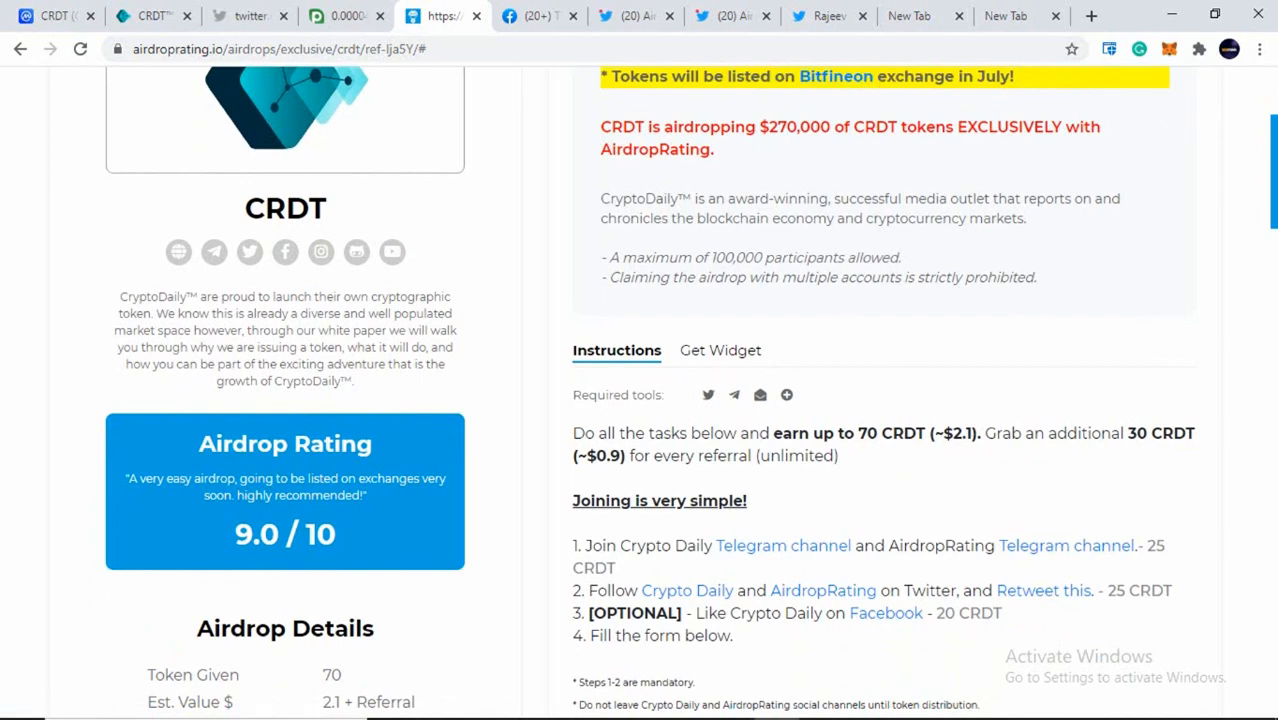
scroll("down", 3)
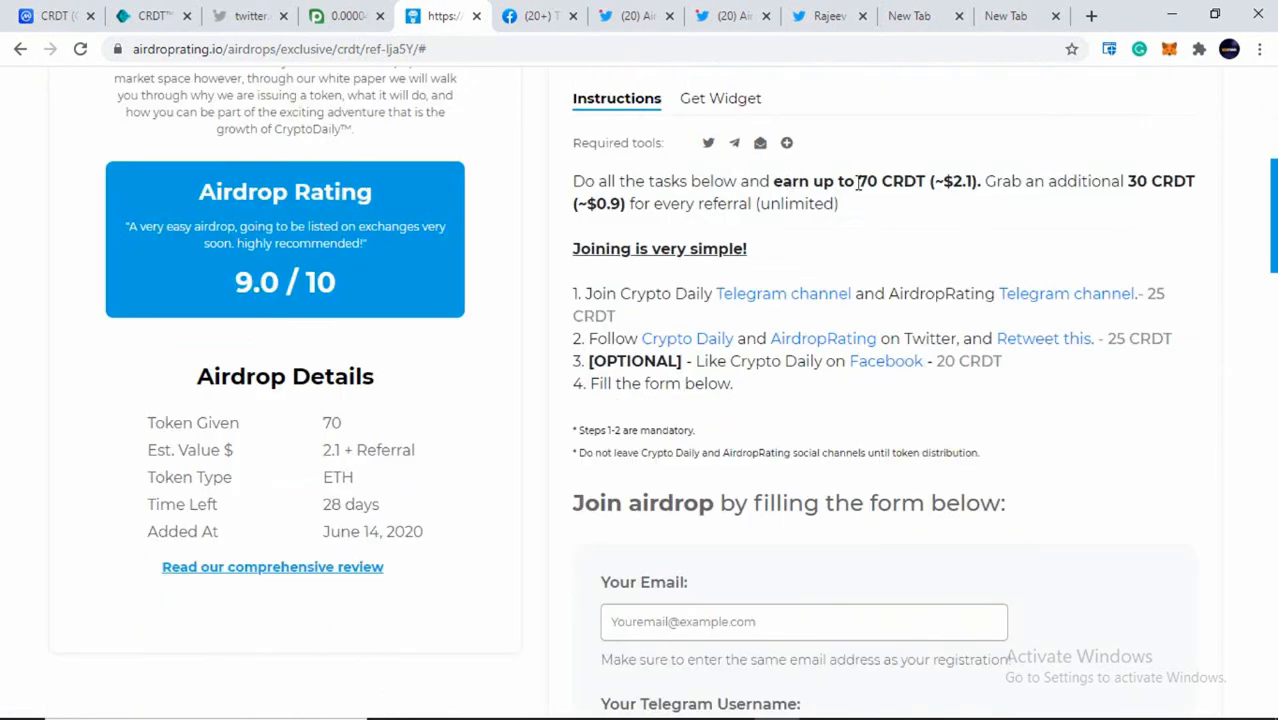
mouse_move(932, 198)
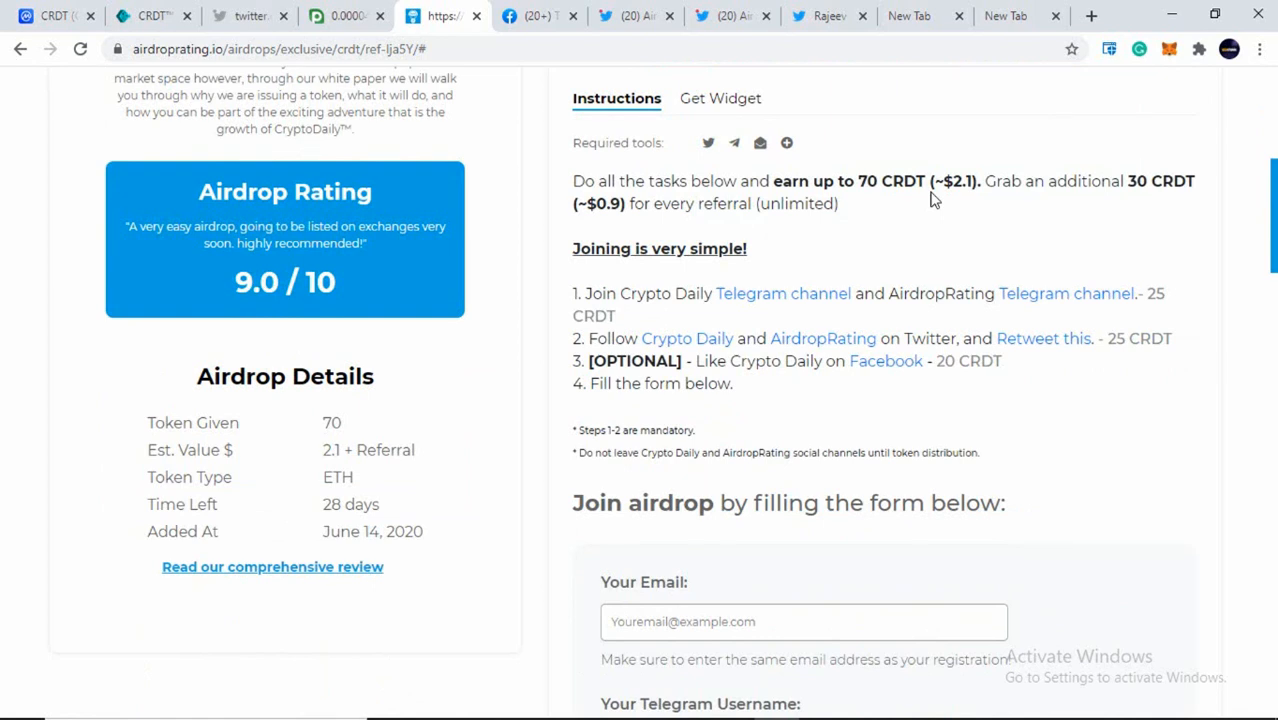
mouse_move(956, 188)
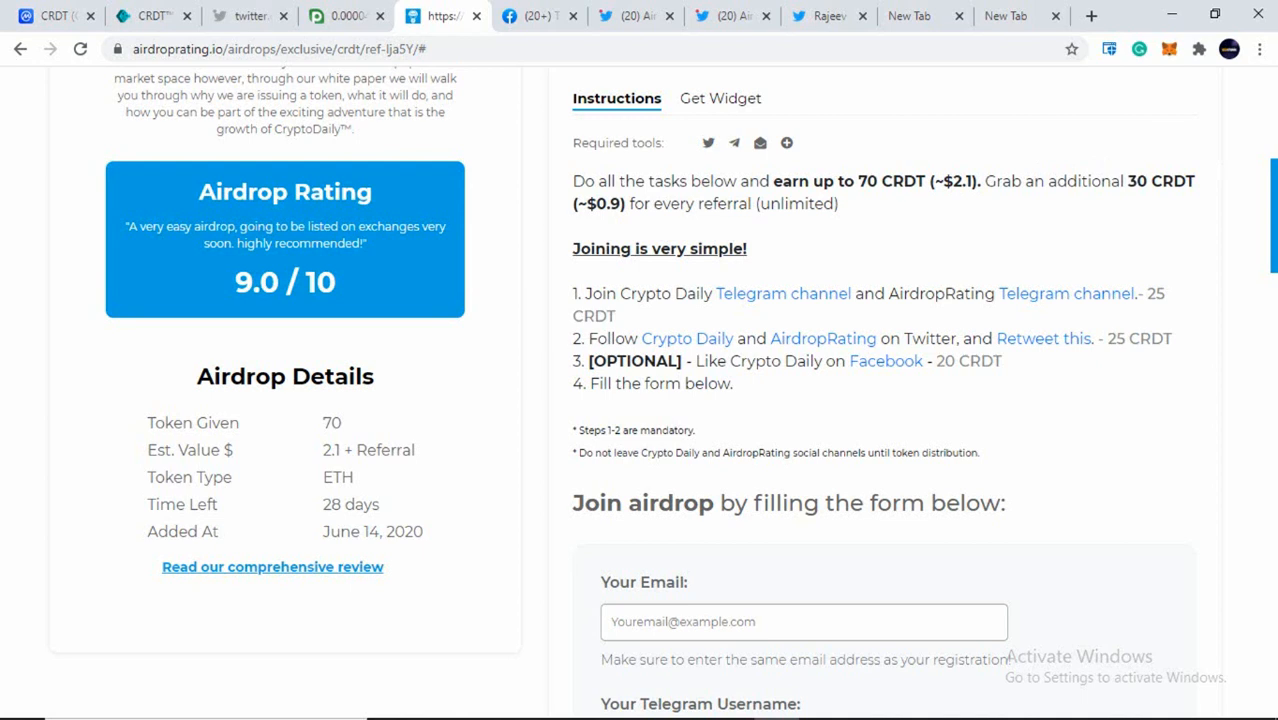
scroll("down", 3)
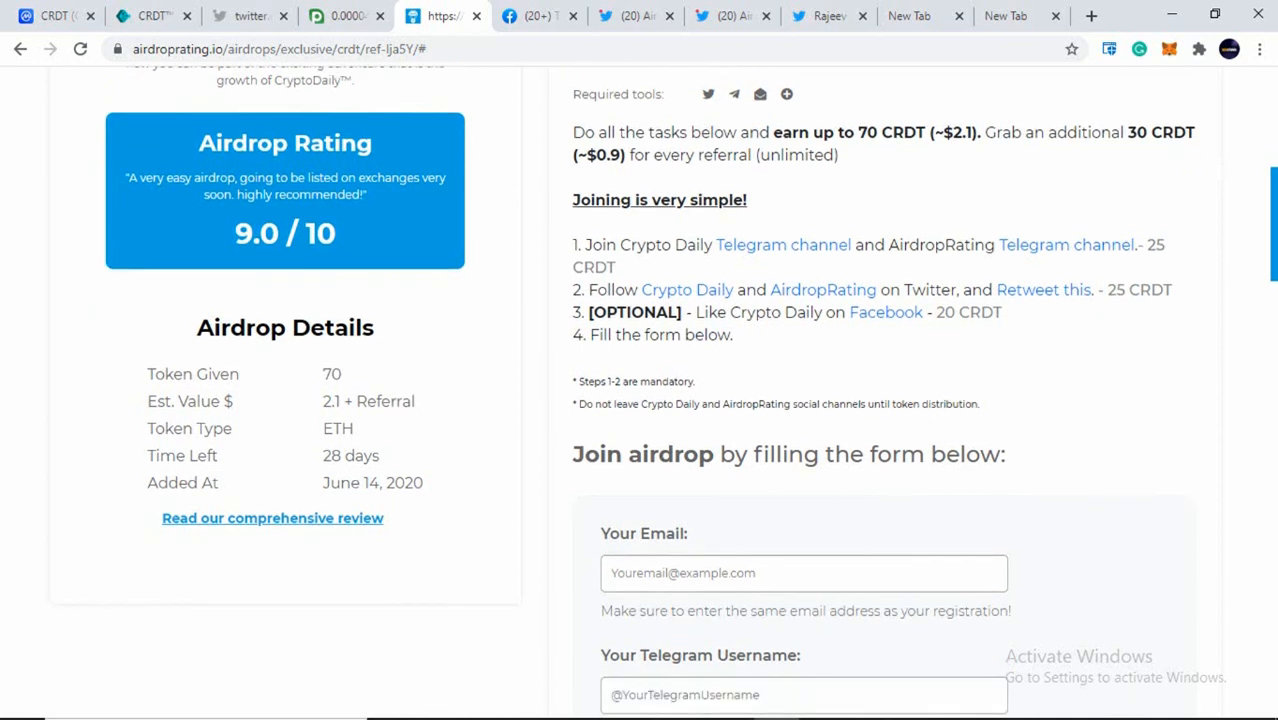
scroll("down", 3)
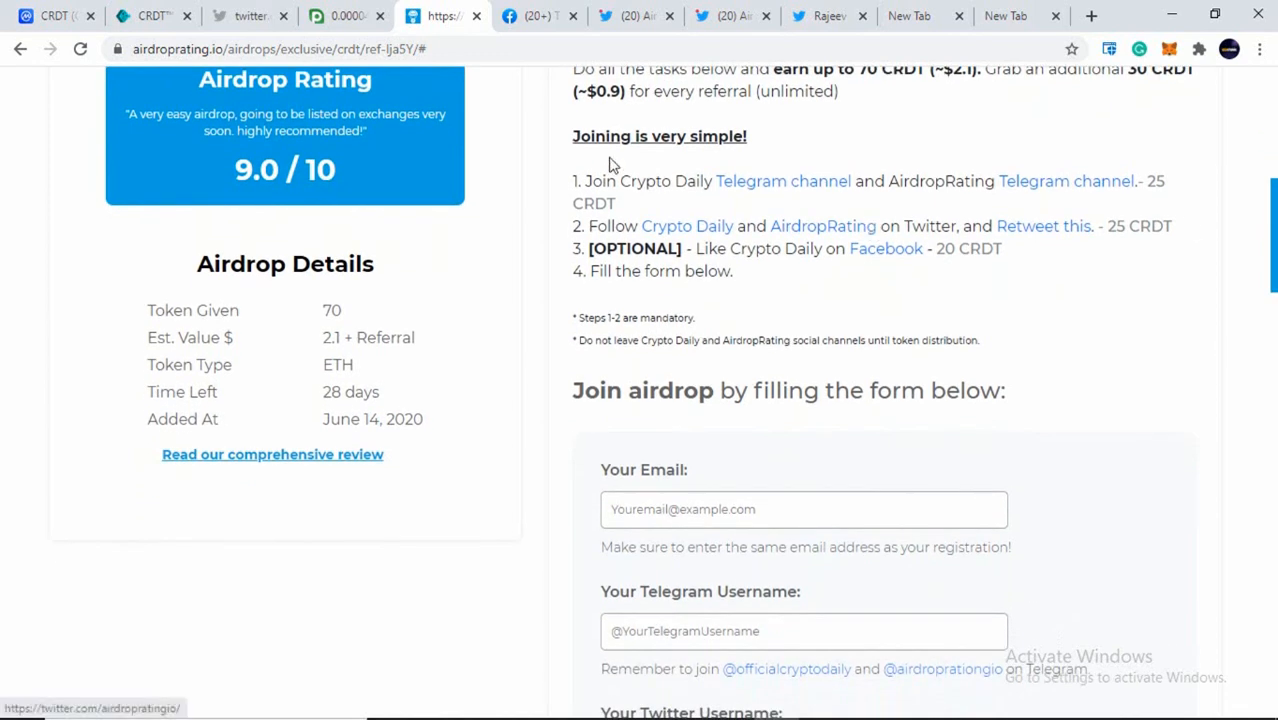
mouse_move(706, 208)
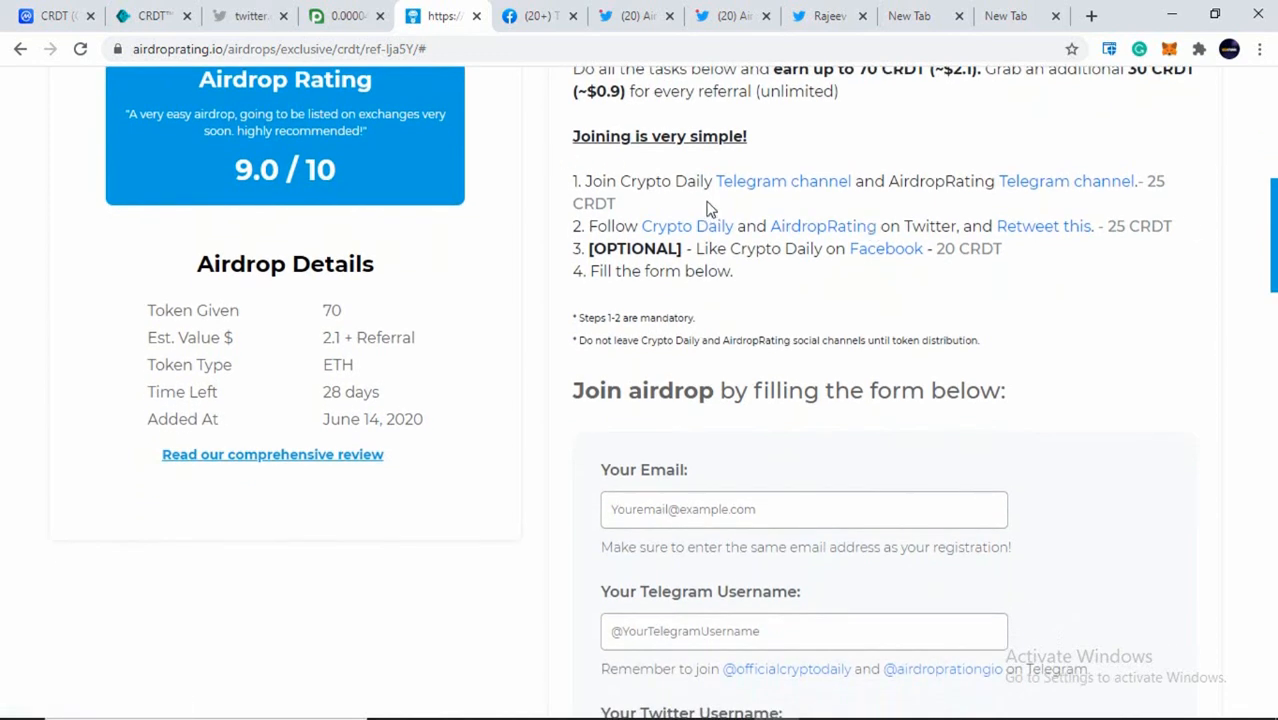
mouse_move(784, 190)
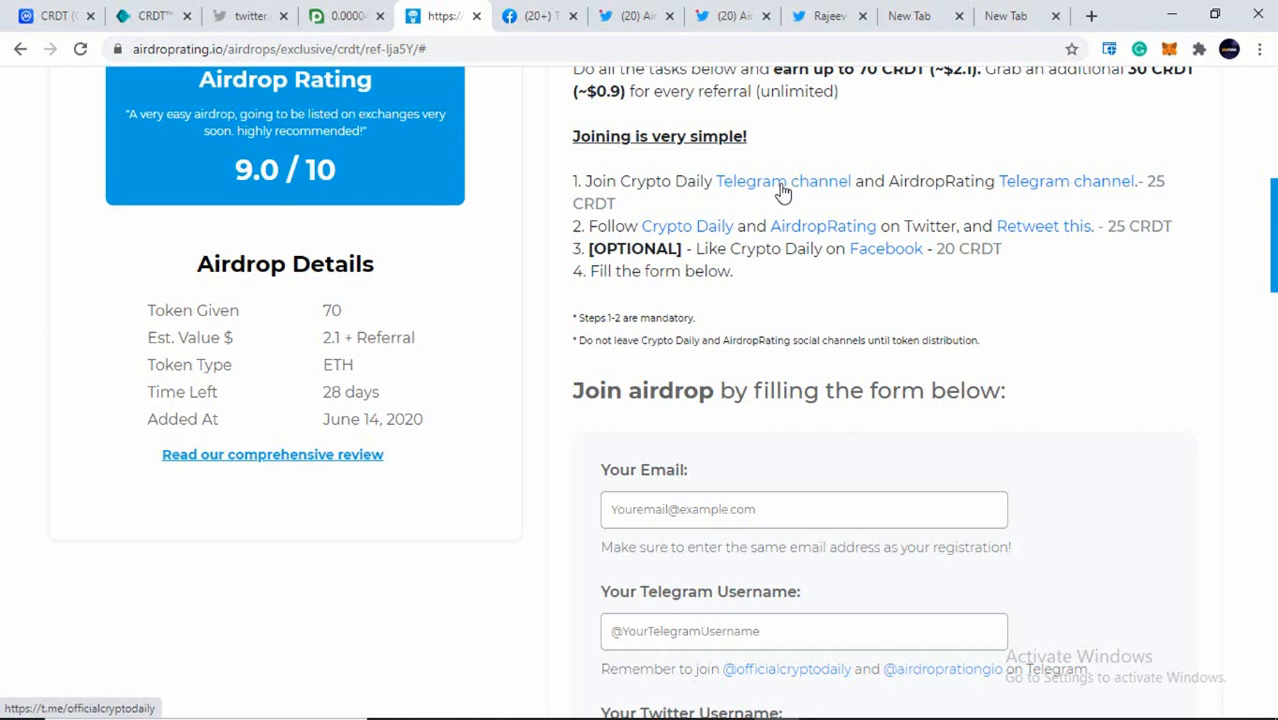
mouse_move(968, 188)
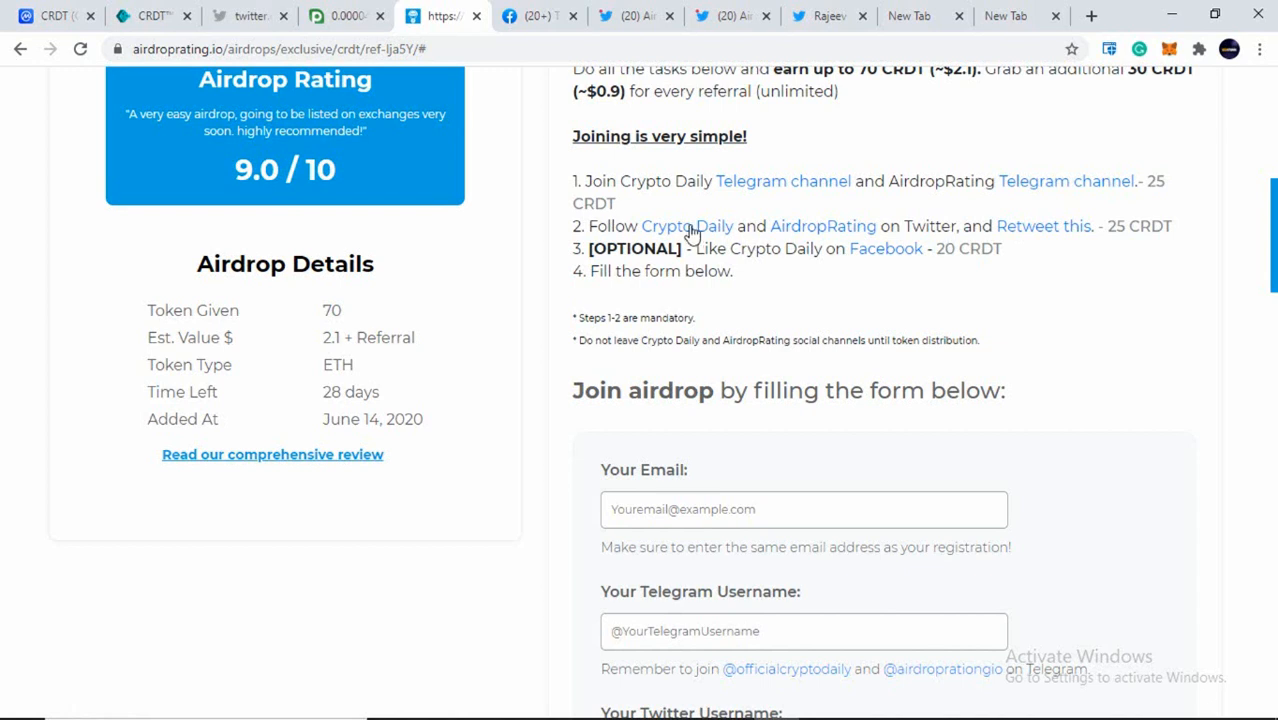
mouse_move(716, 234)
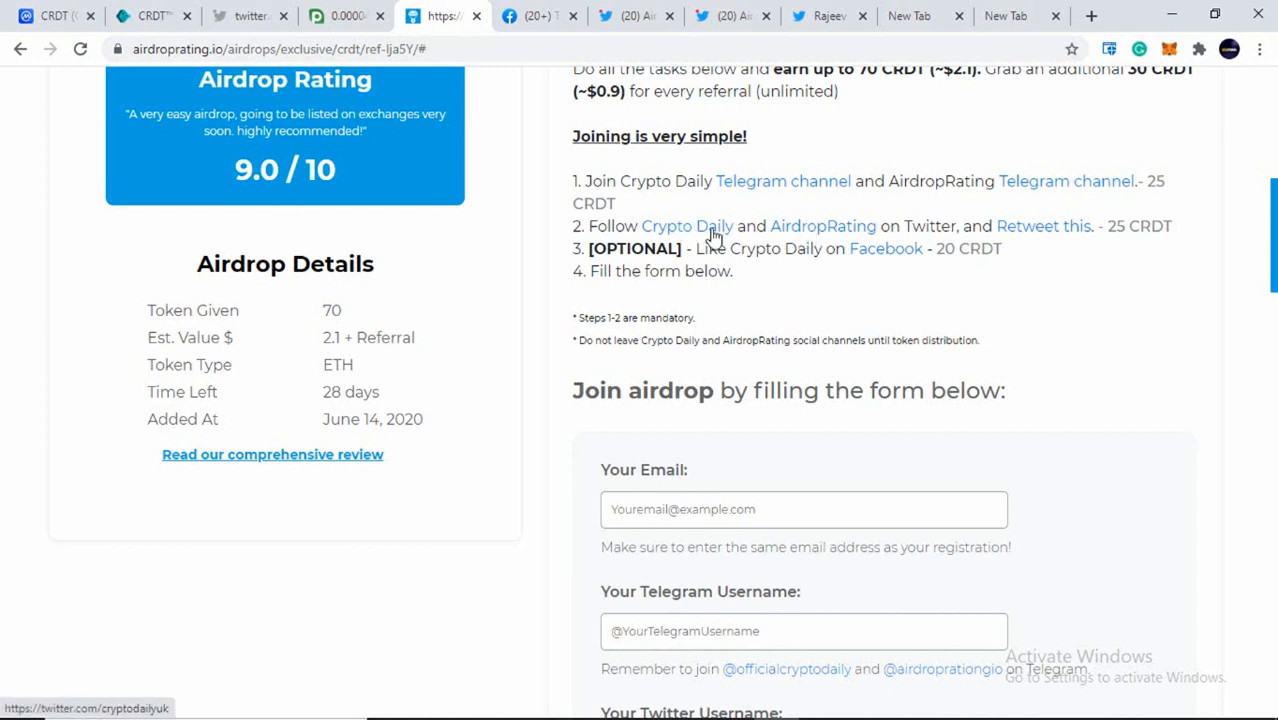
mouse_move(802, 238)
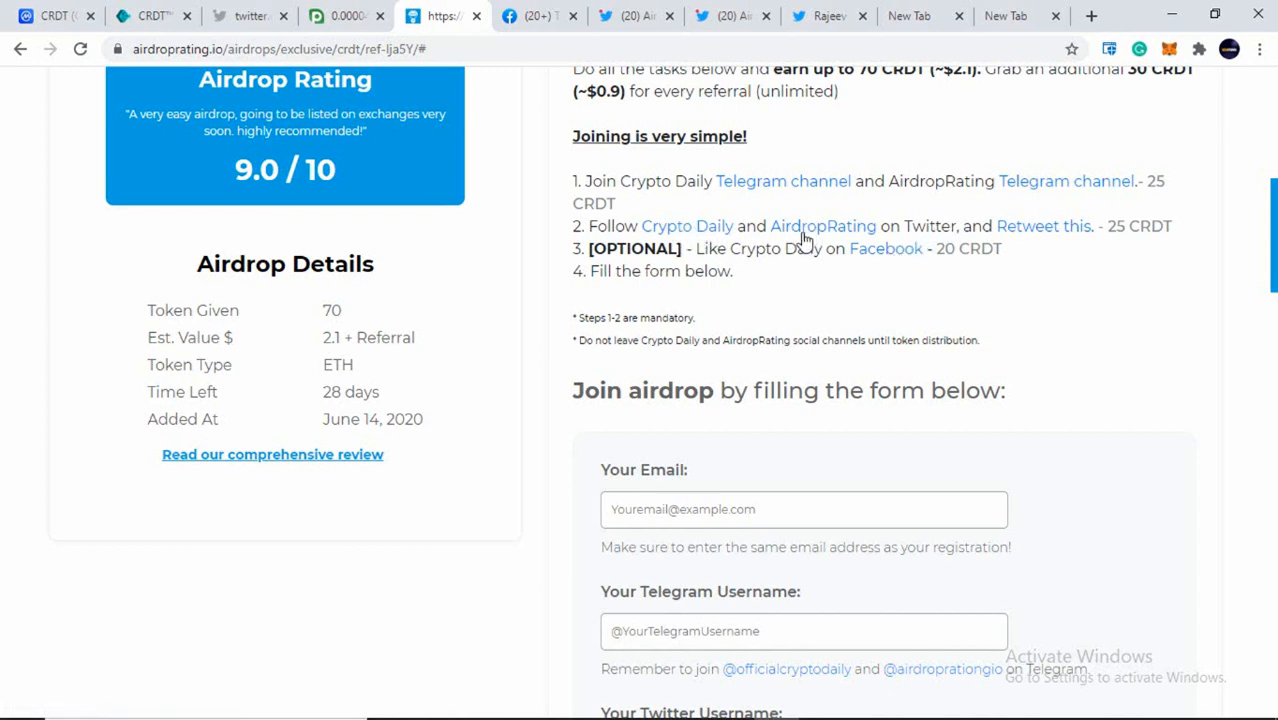
mouse_move(1048, 234)
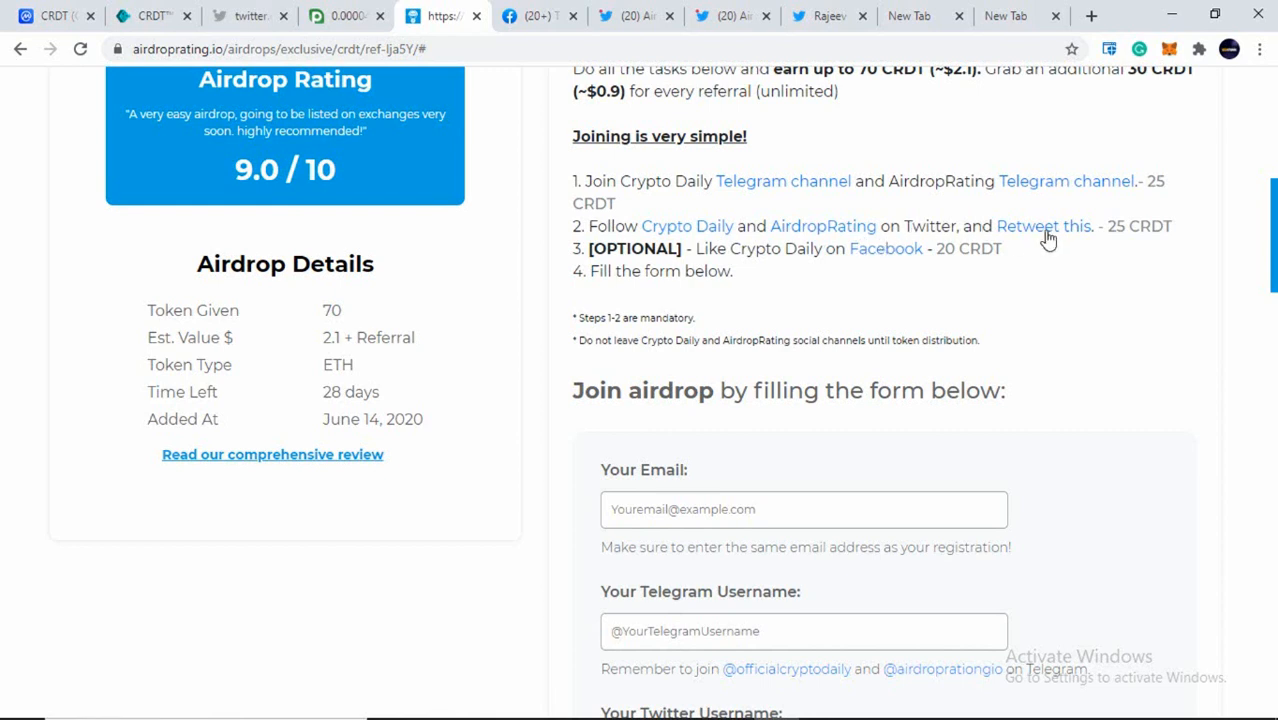
mouse_move(1048, 240)
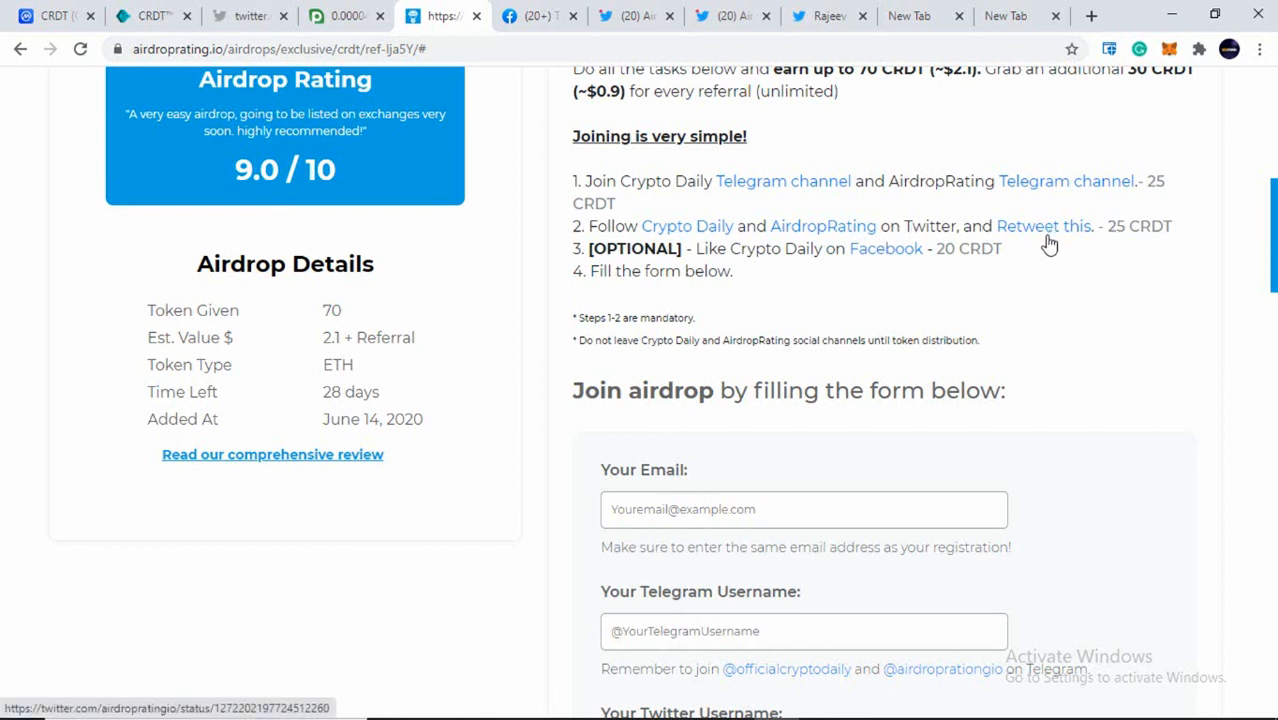
mouse_move(1046, 236)
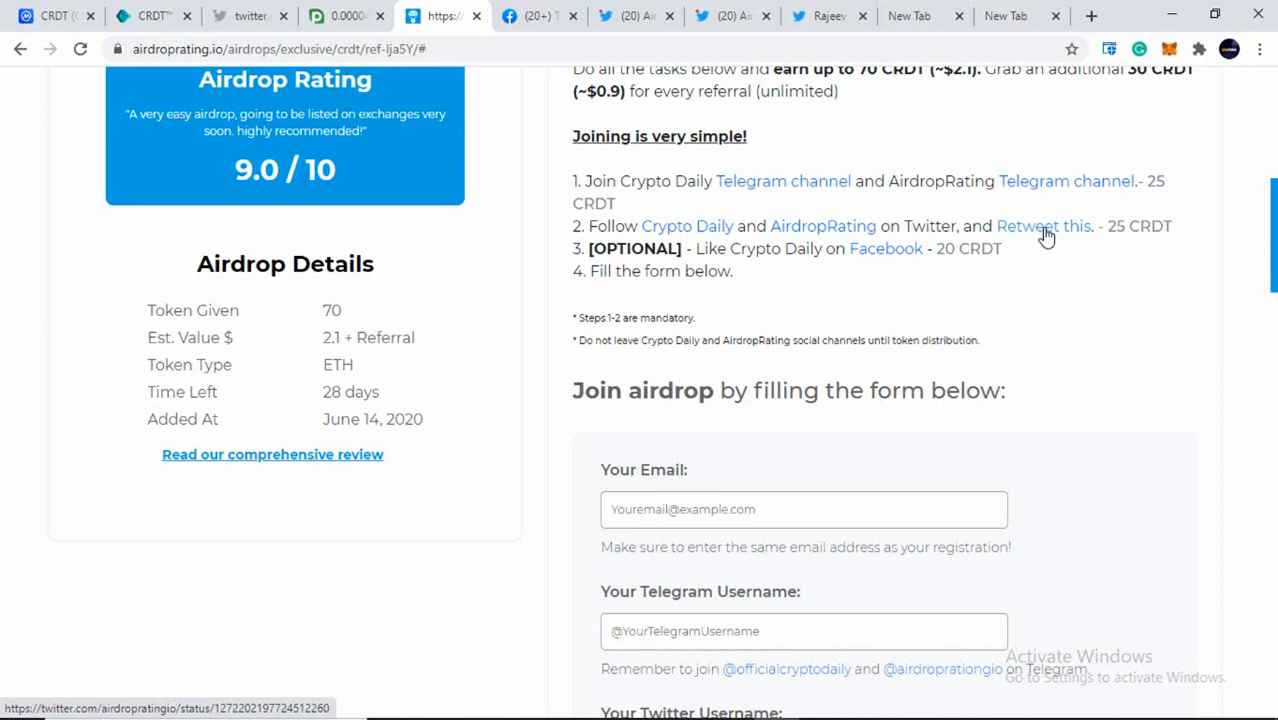
mouse_move(1060, 236)
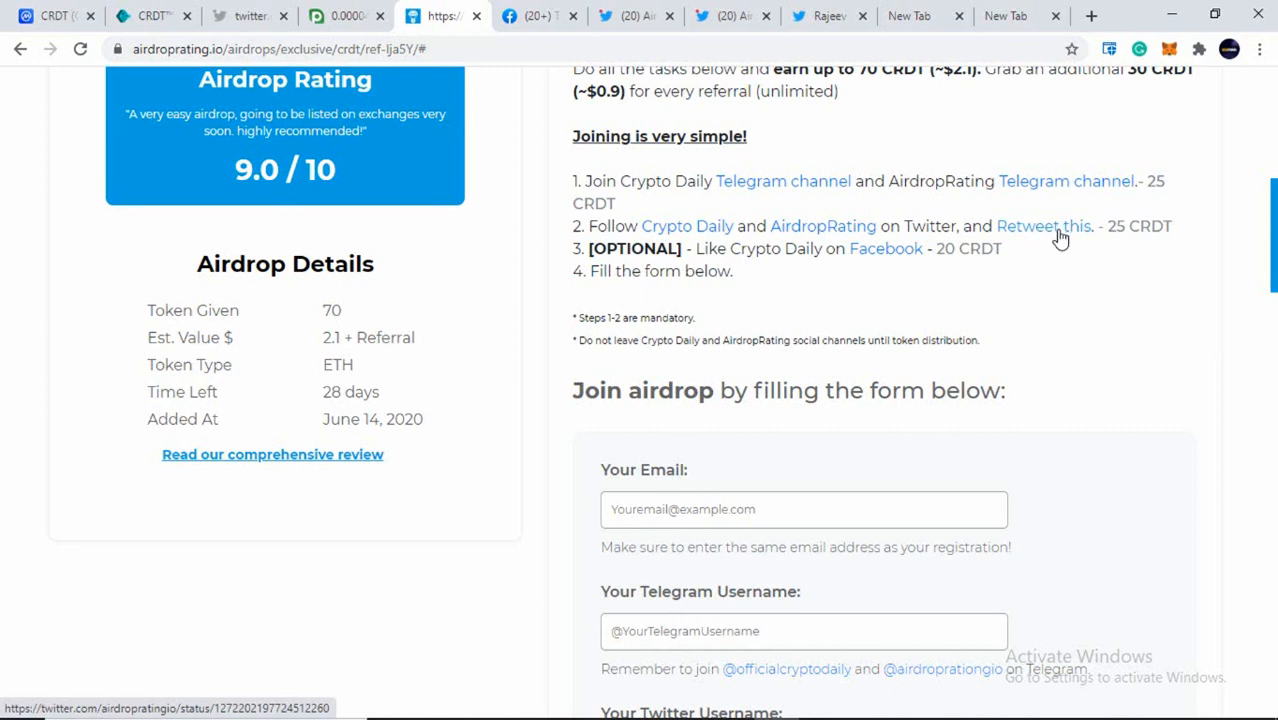
mouse_move(1092, 236)
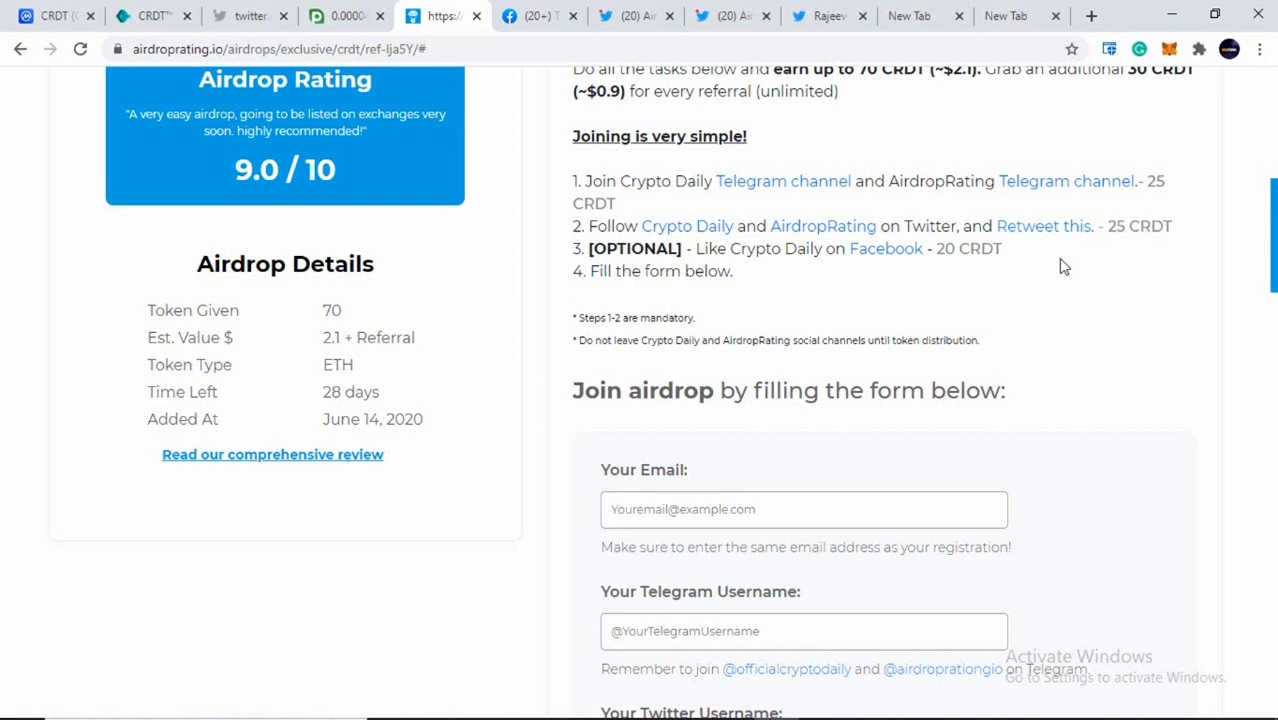
mouse_move(584, 256)
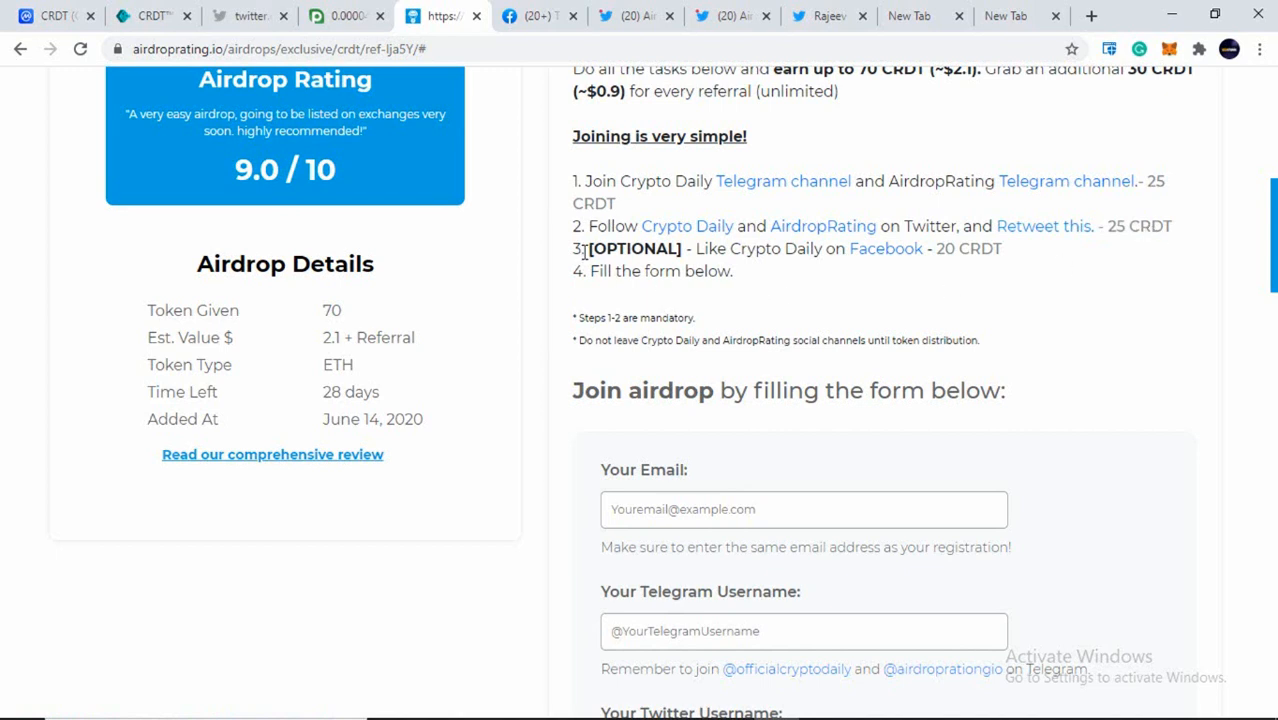
double_click(624, 248)
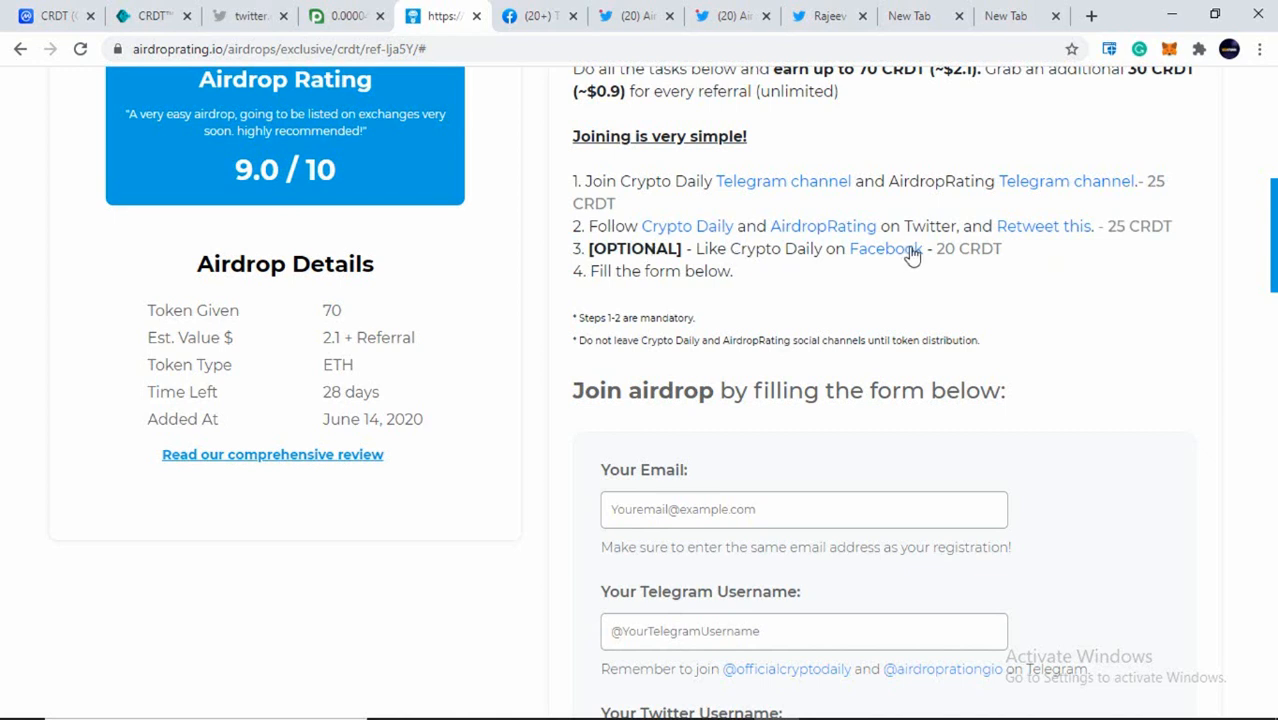
mouse_move(836, 256)
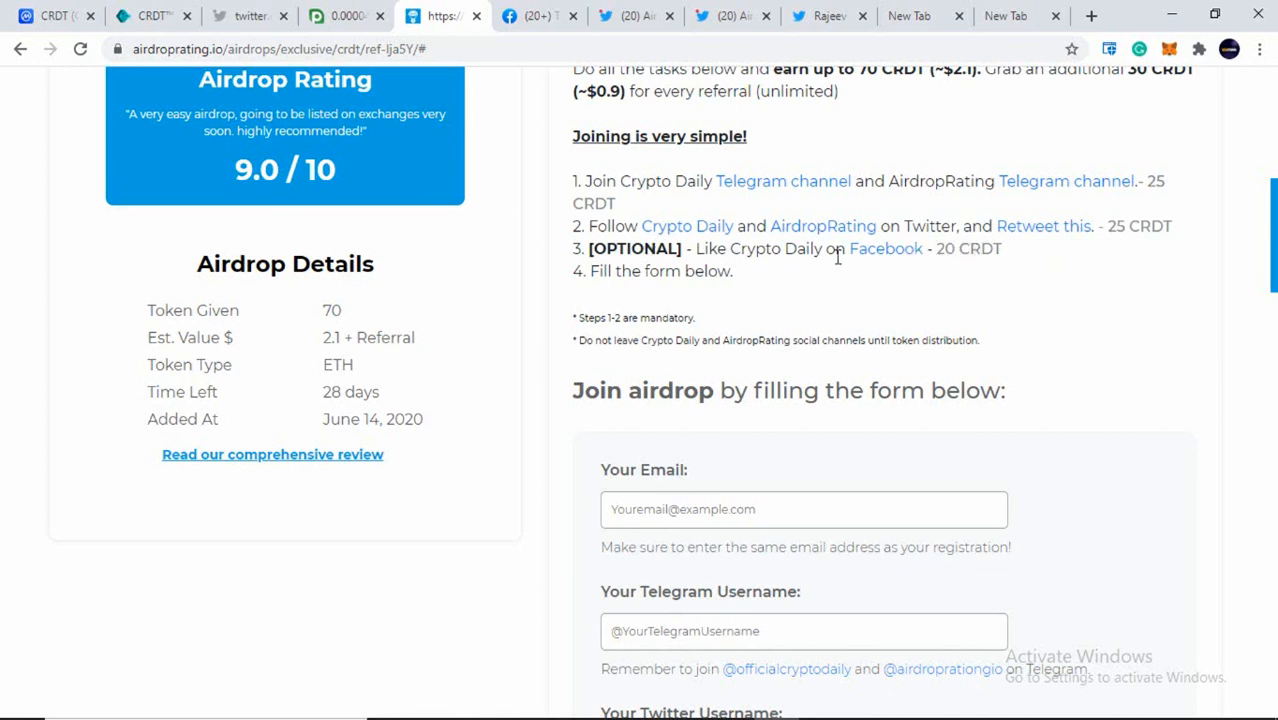
mouse_move(948, 248)
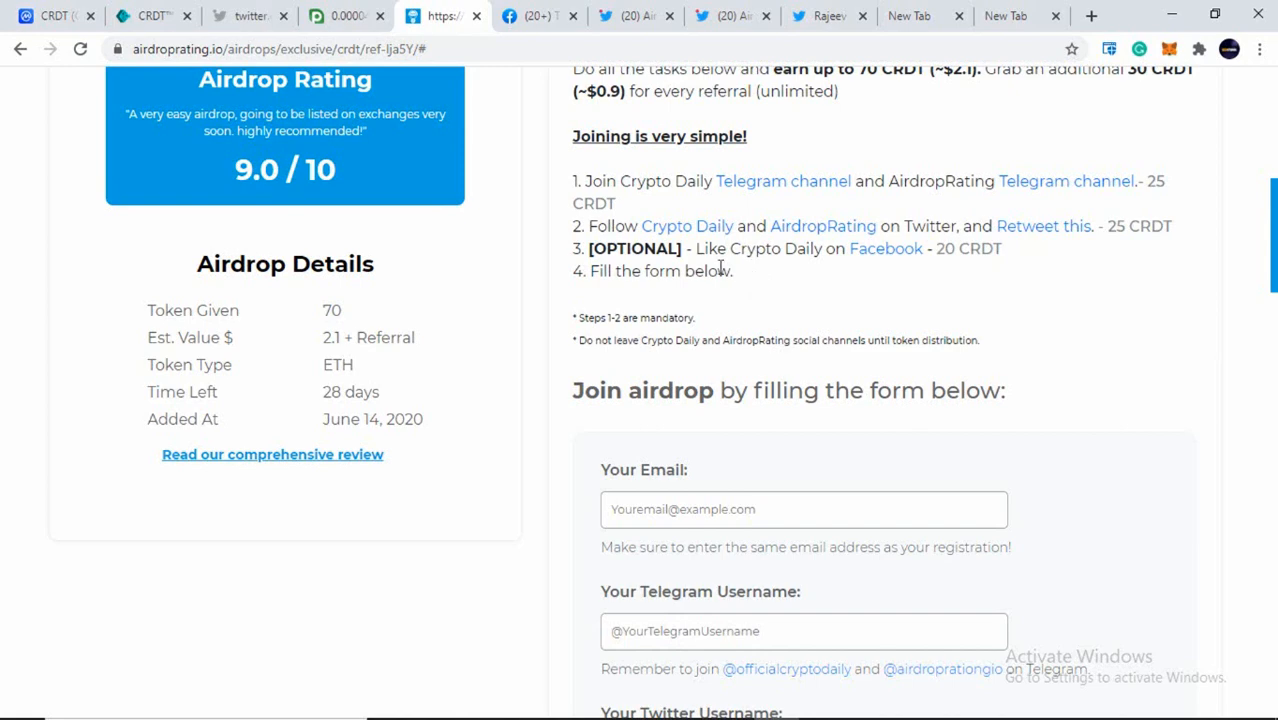
scroll("down", 3)
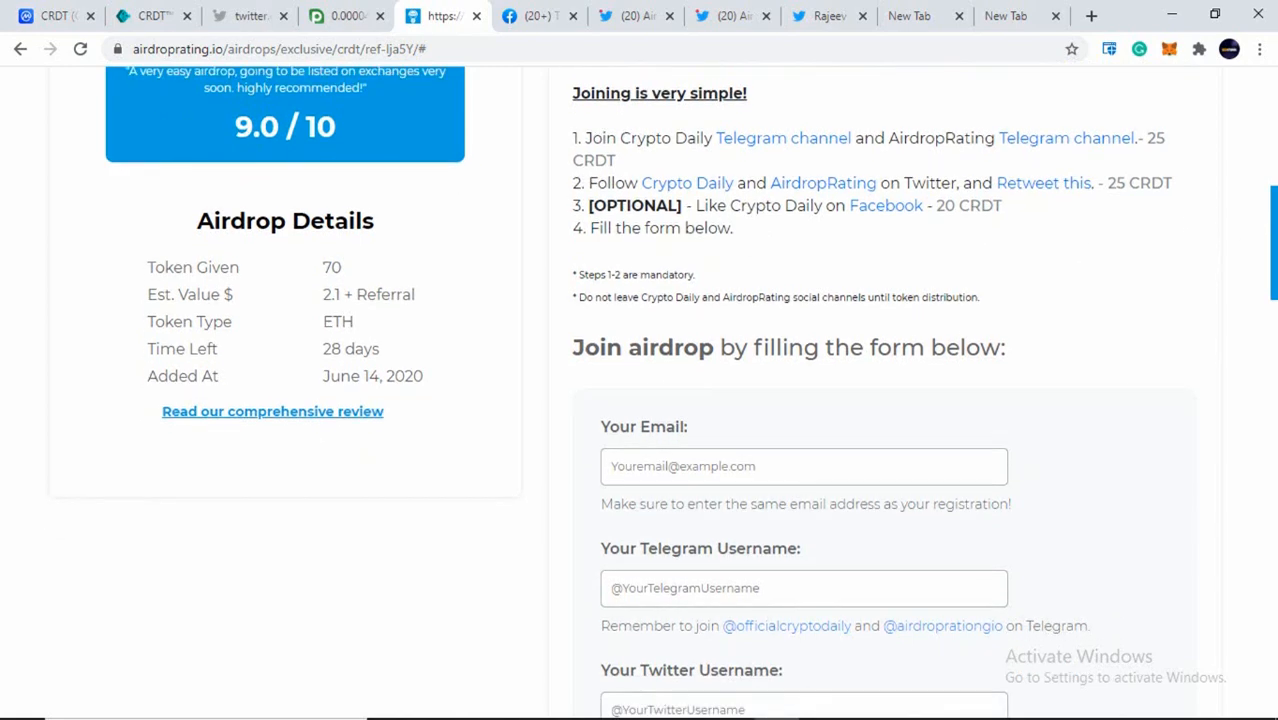
scroll("down", 3)
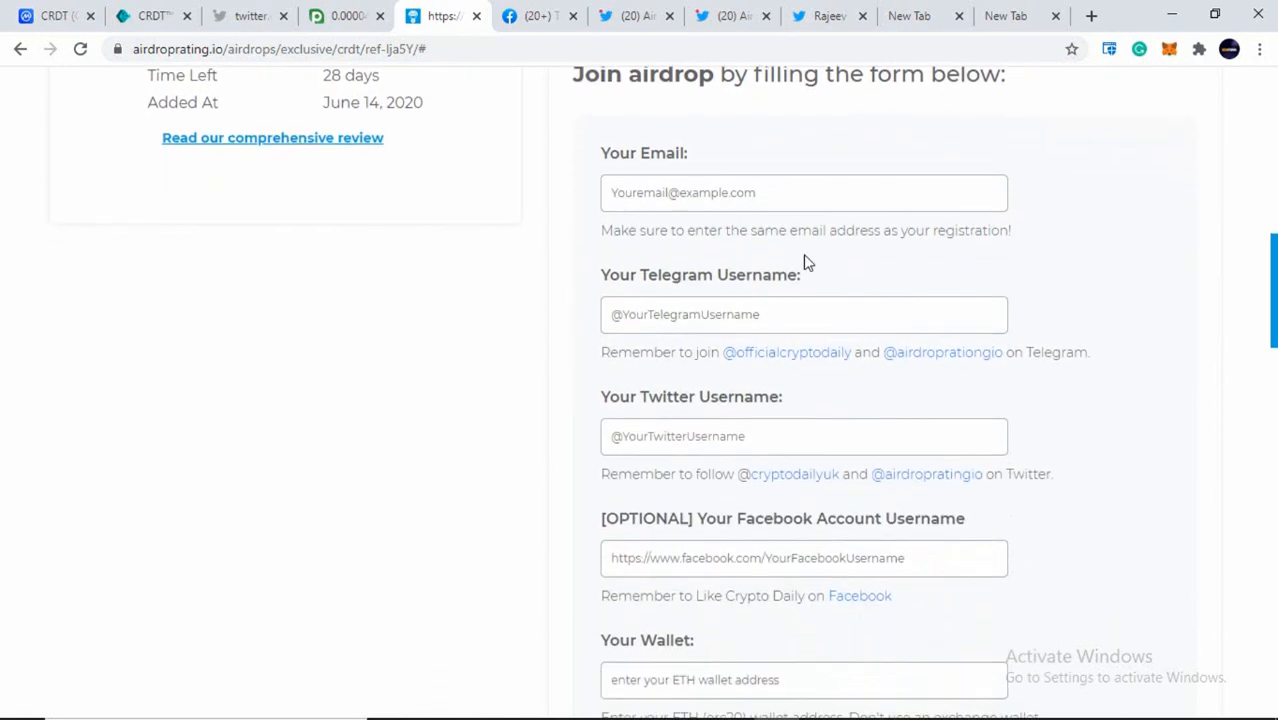
left_click(804, 192)
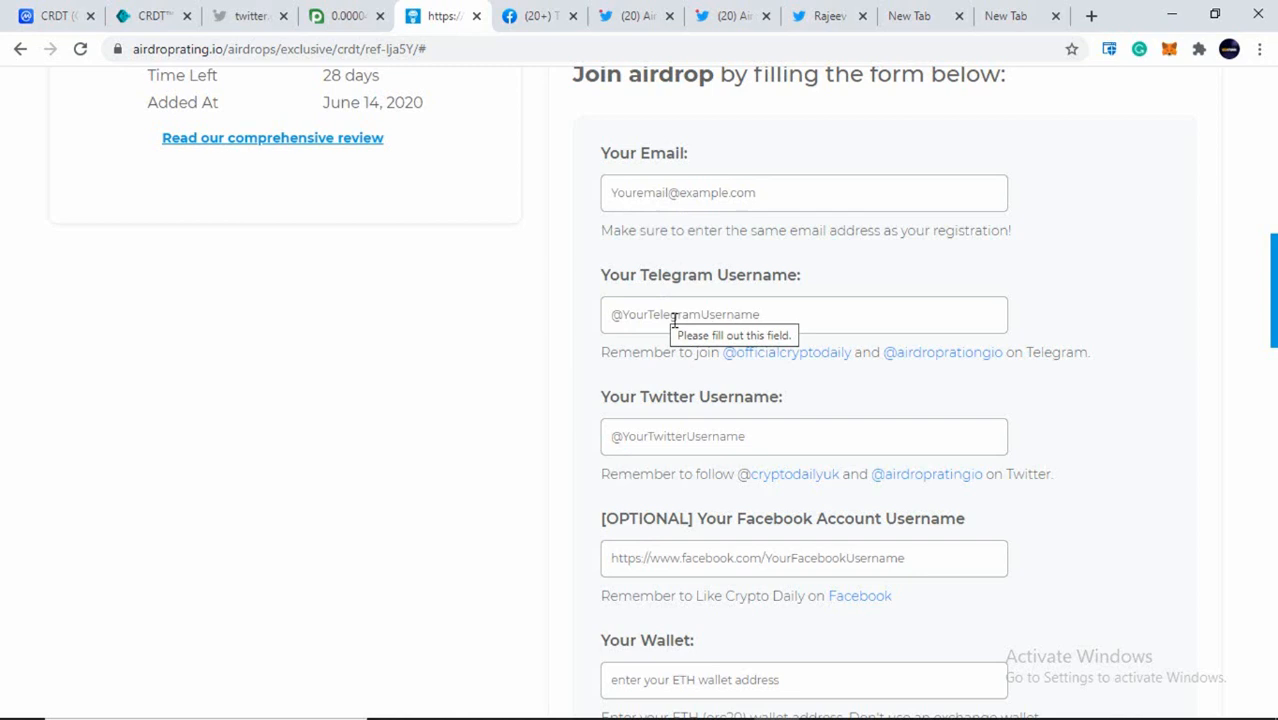
mouse_move(816, 370)
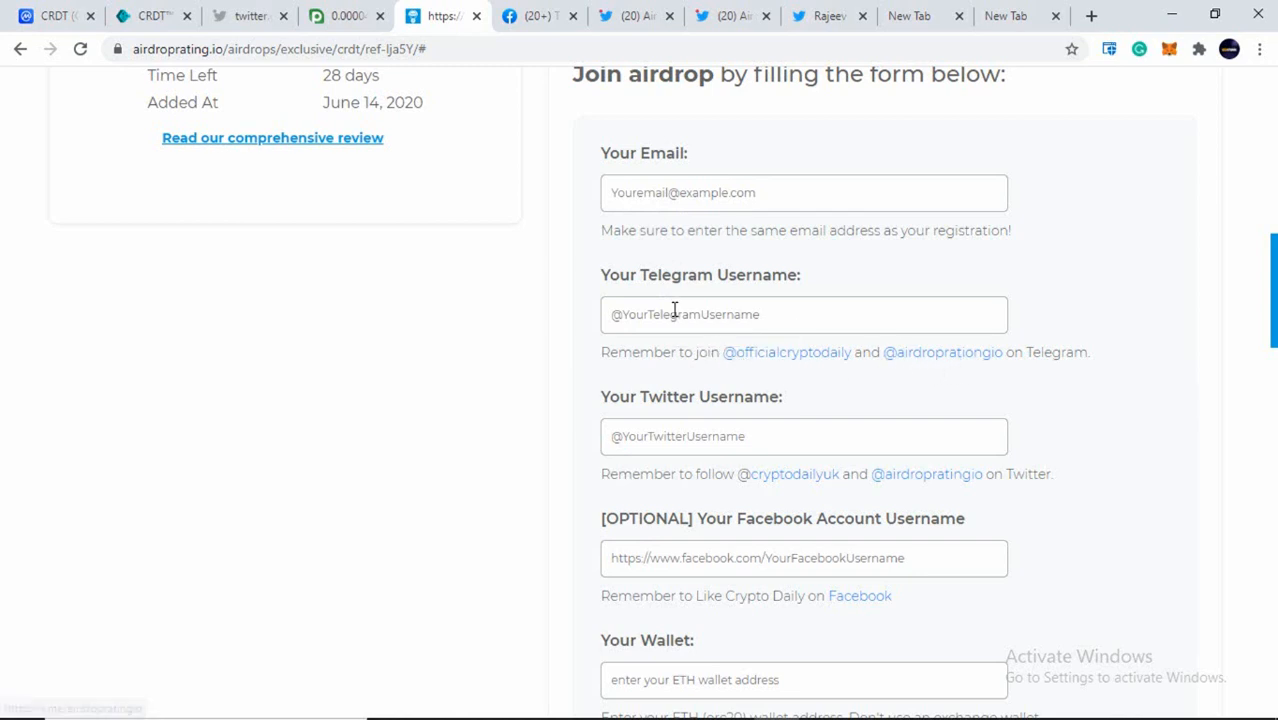
left_click(804, 314)
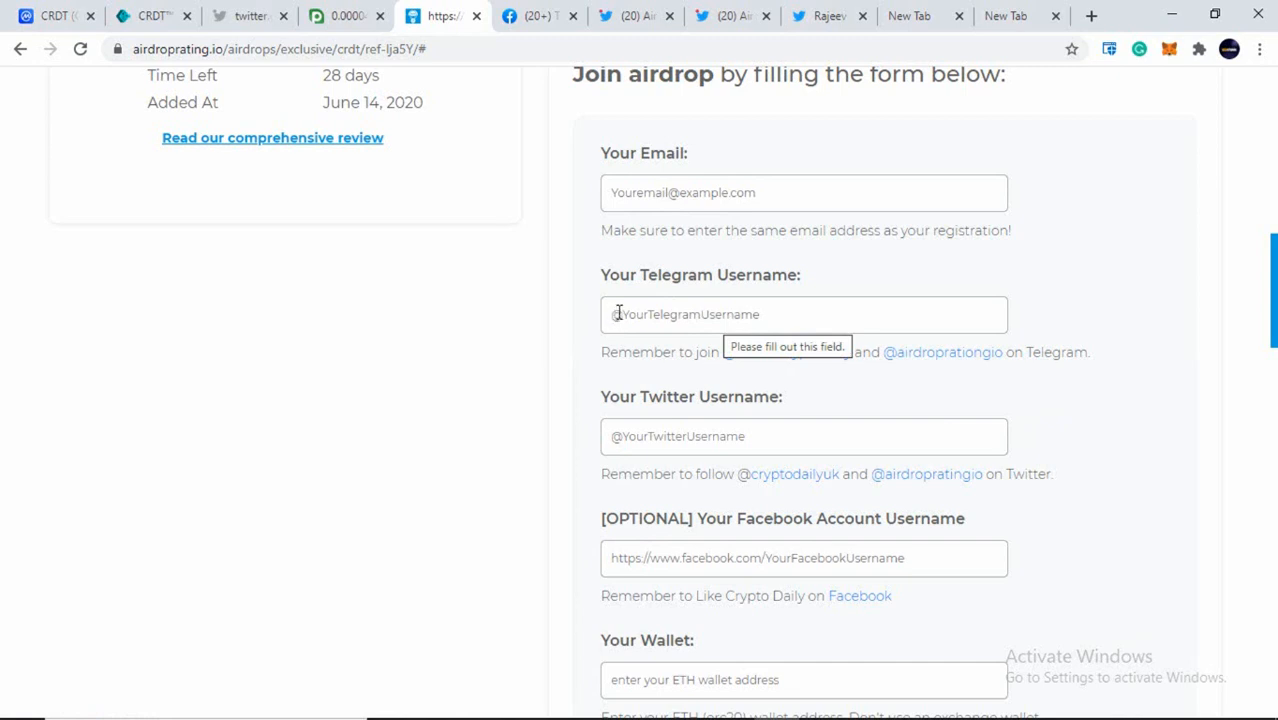
scroll("down", 3)
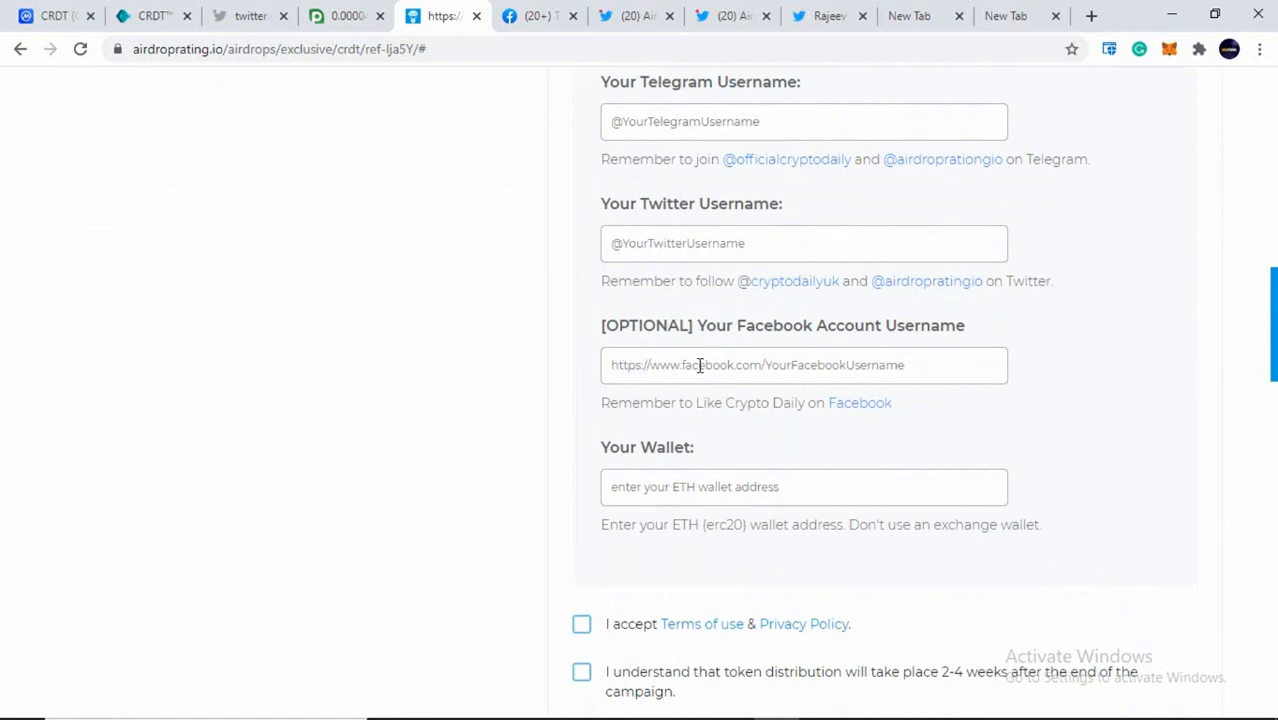
mouse_move(782, 374)
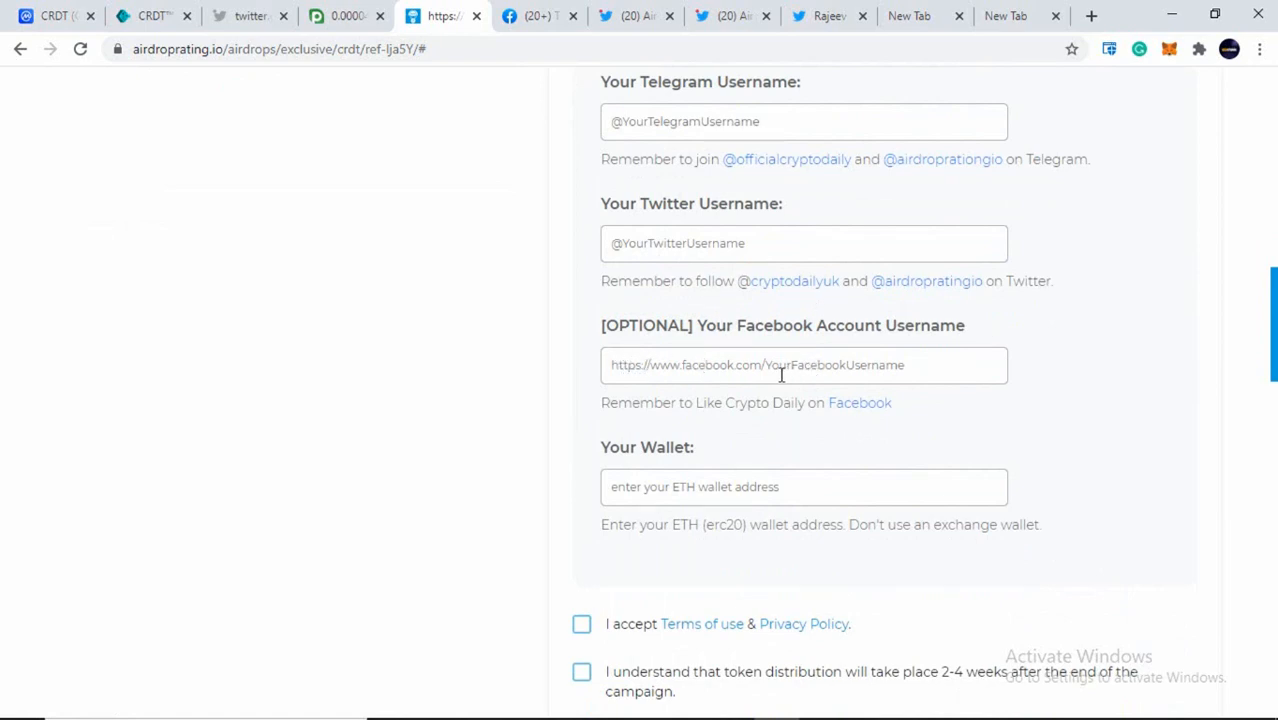
mouse_move(856, 428)
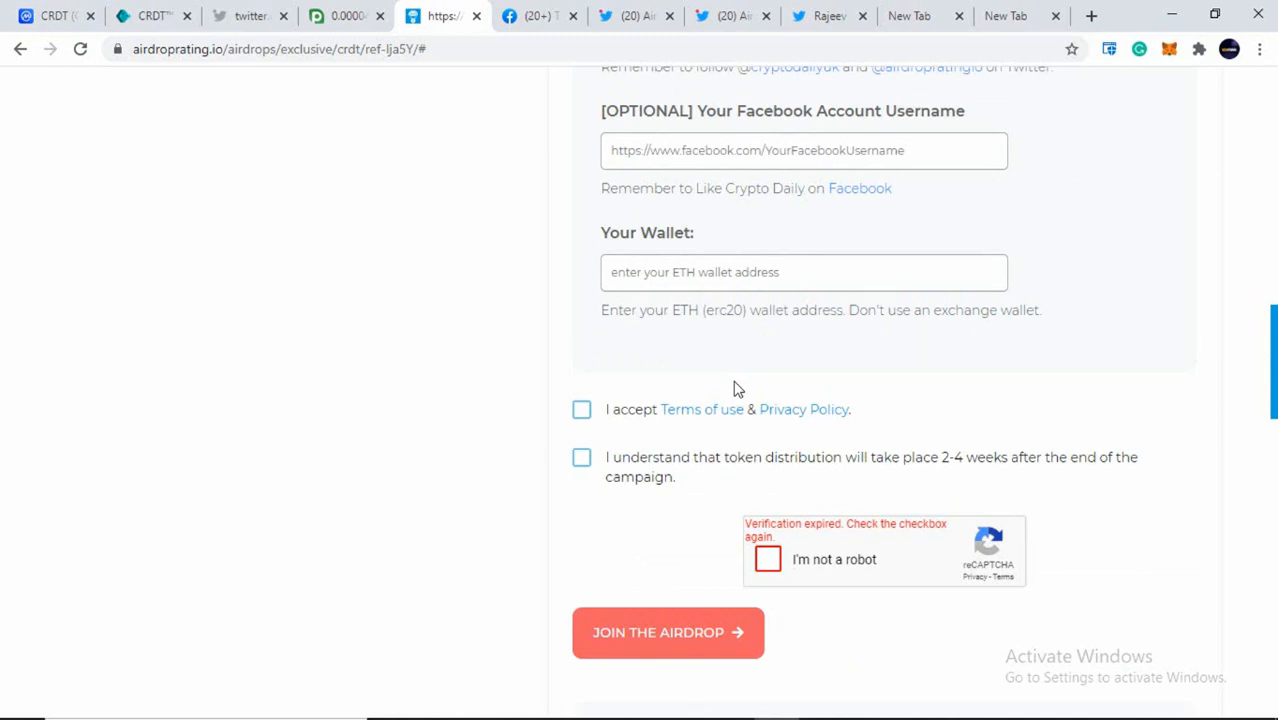
mouse_move(756, 348)
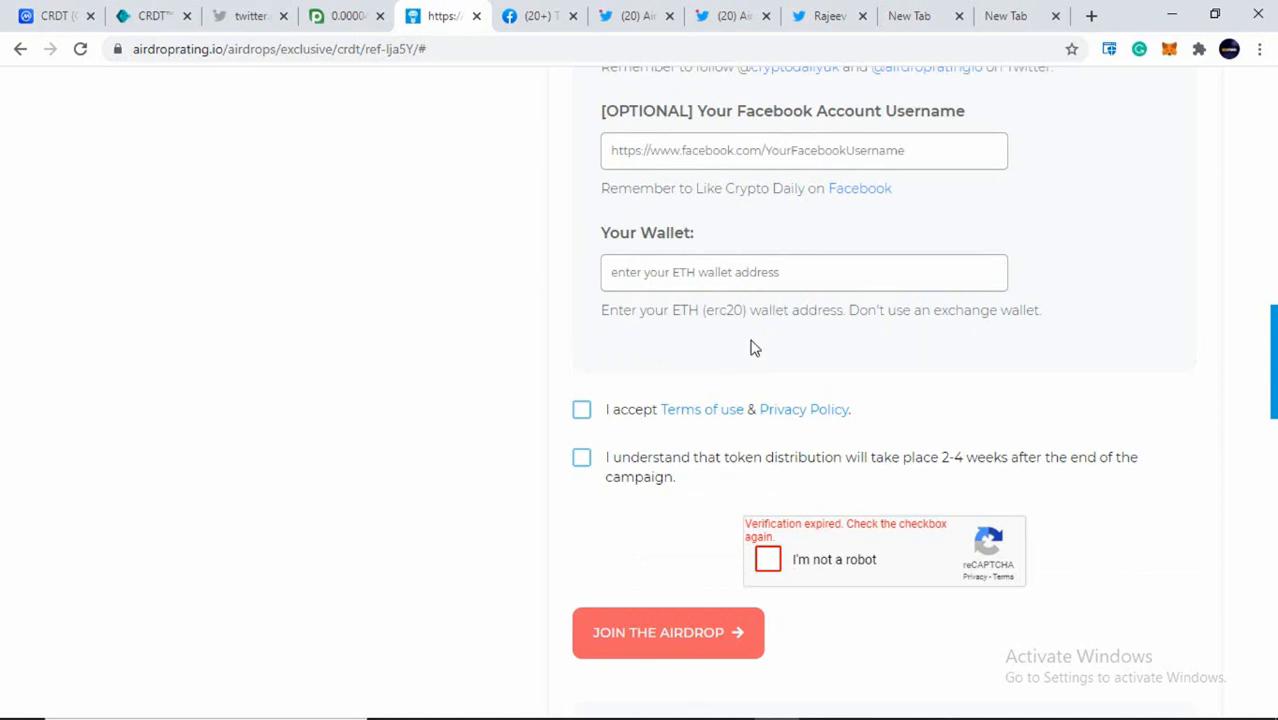
mouse_move(742, 332)
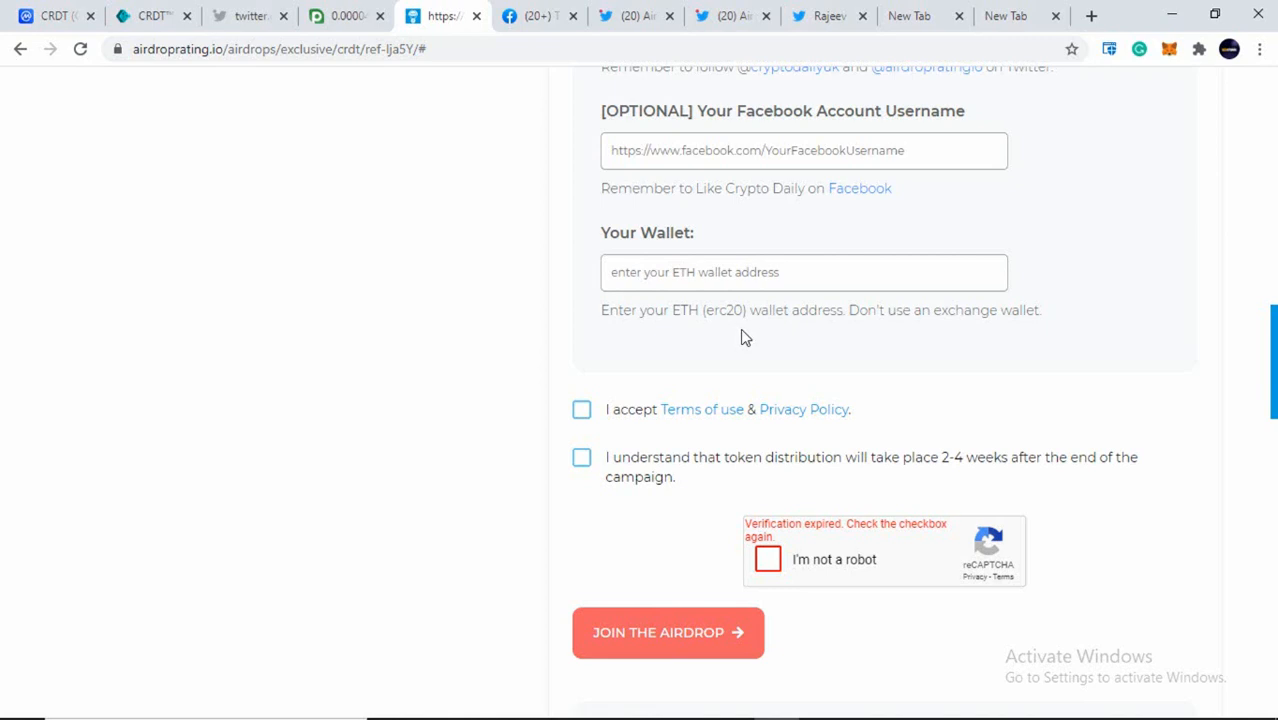
mouse_move(624, 376)
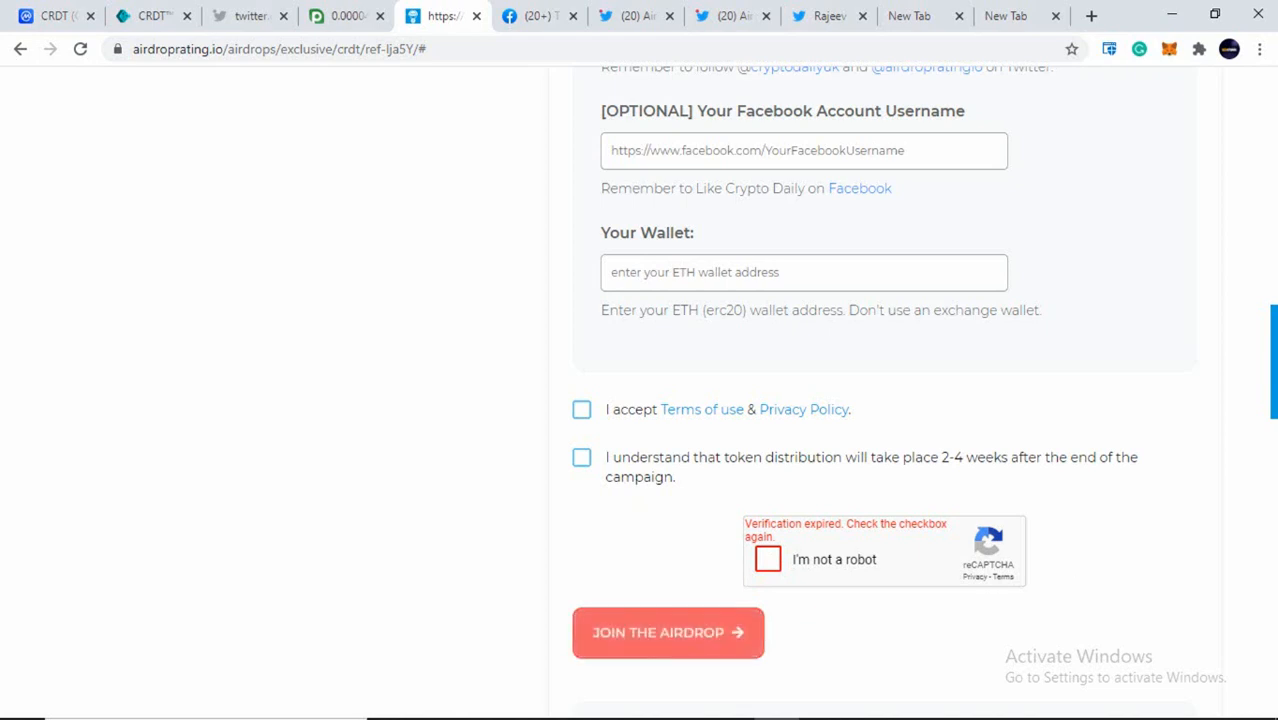
scroll("down", 3)
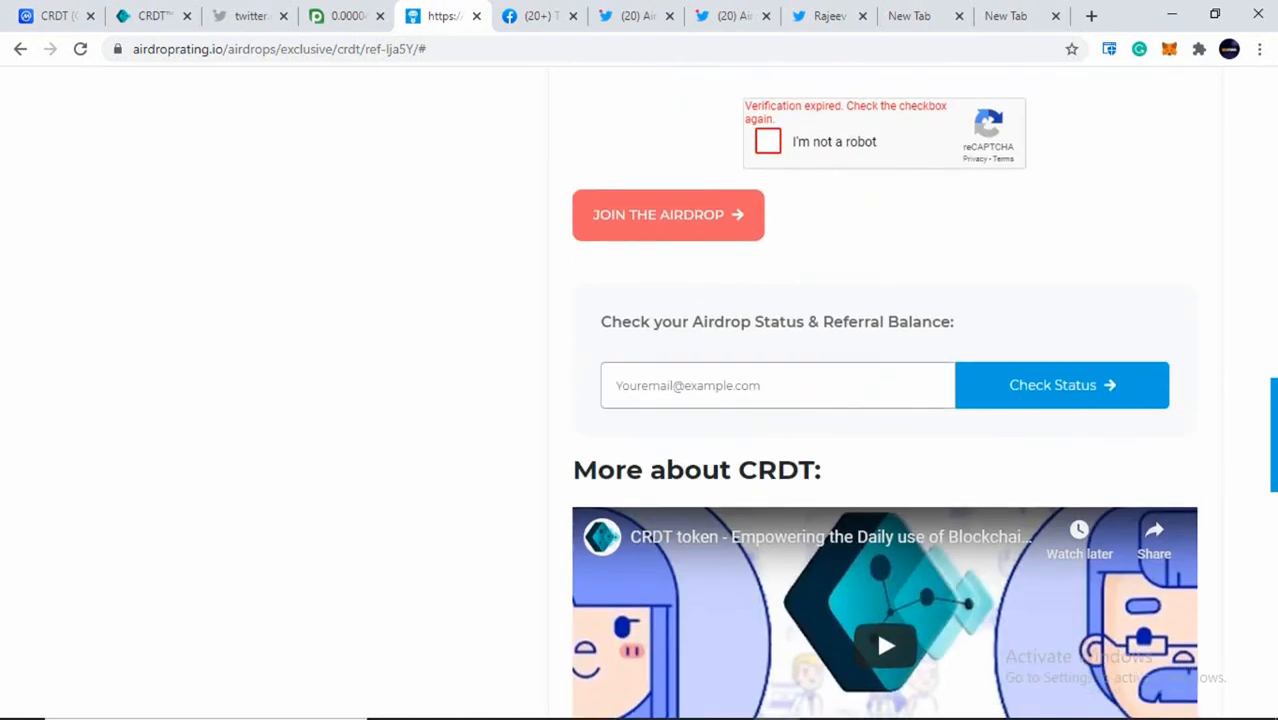
scroll("down", 3)
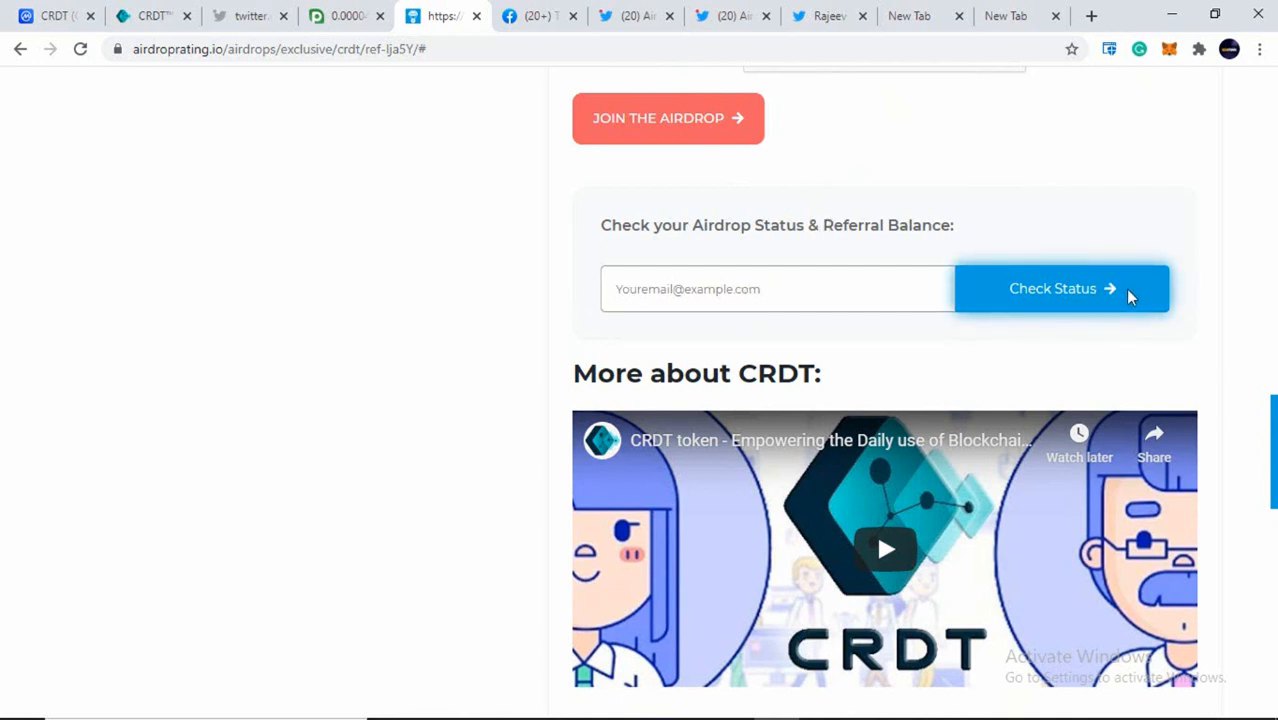
mouse_move(1240, 356)
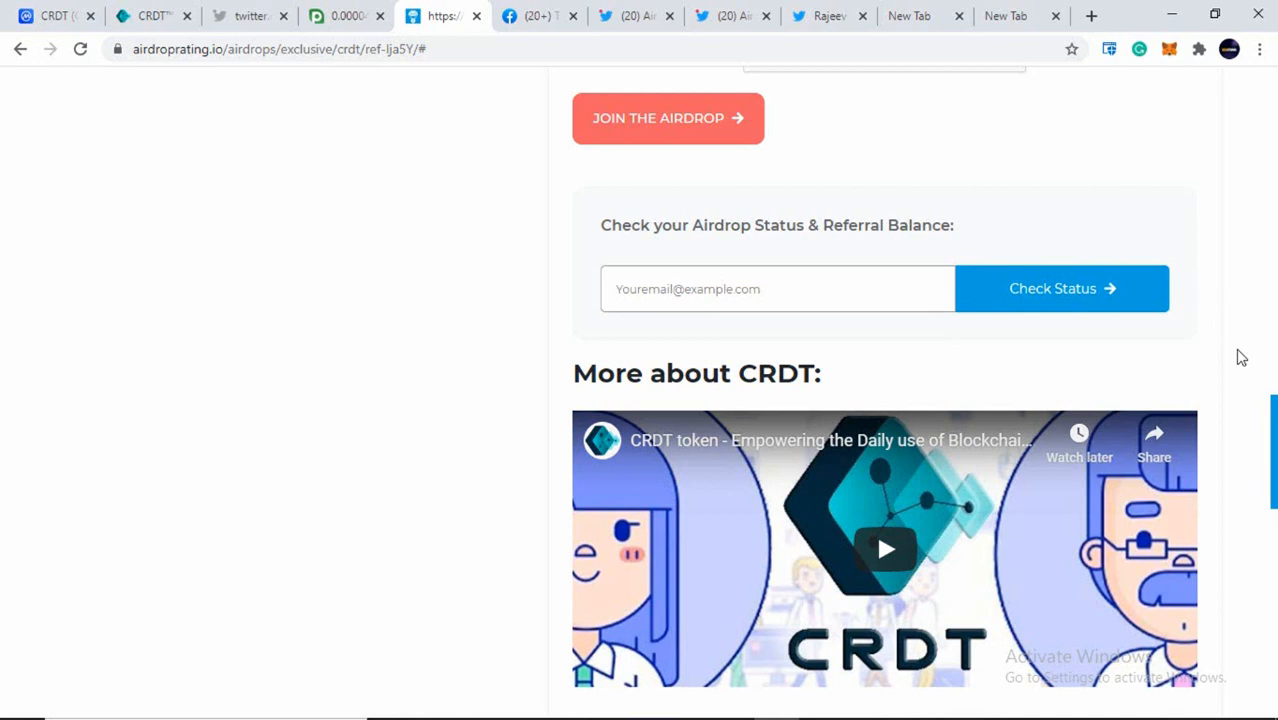
mouse_move(1254, 440)
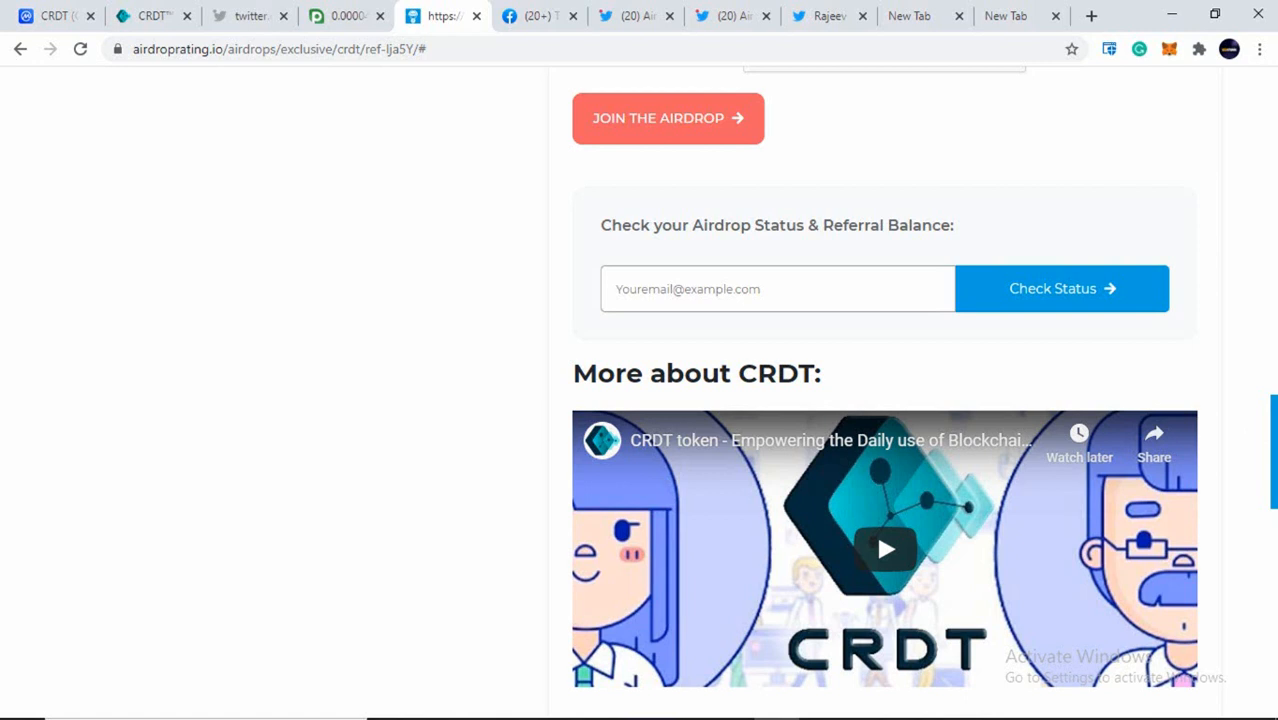
scroll("down", 3)
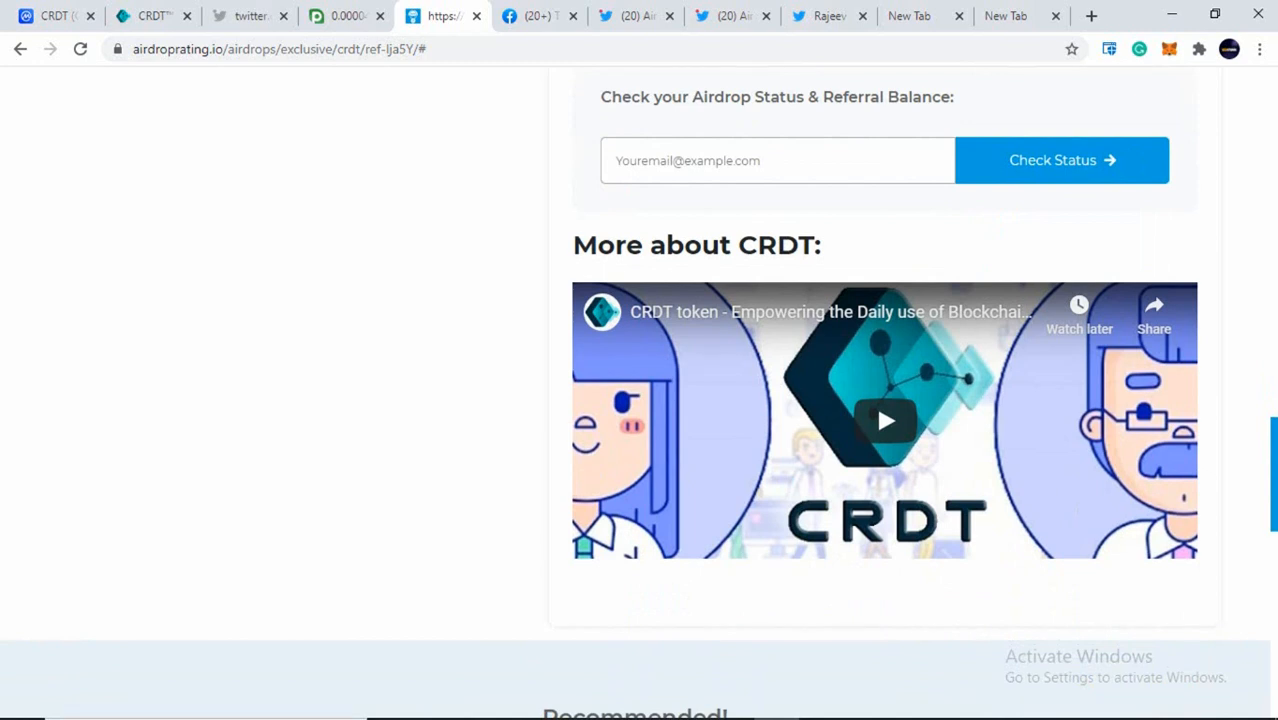